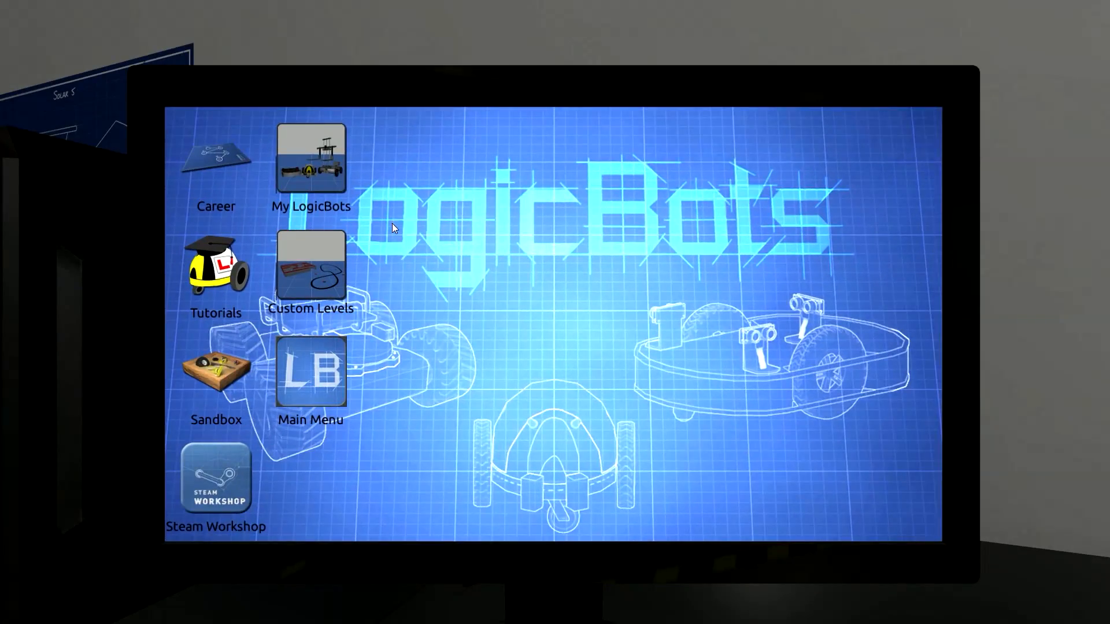
Enter Career mode and bring up the area map from the career board.
click(216, 371)
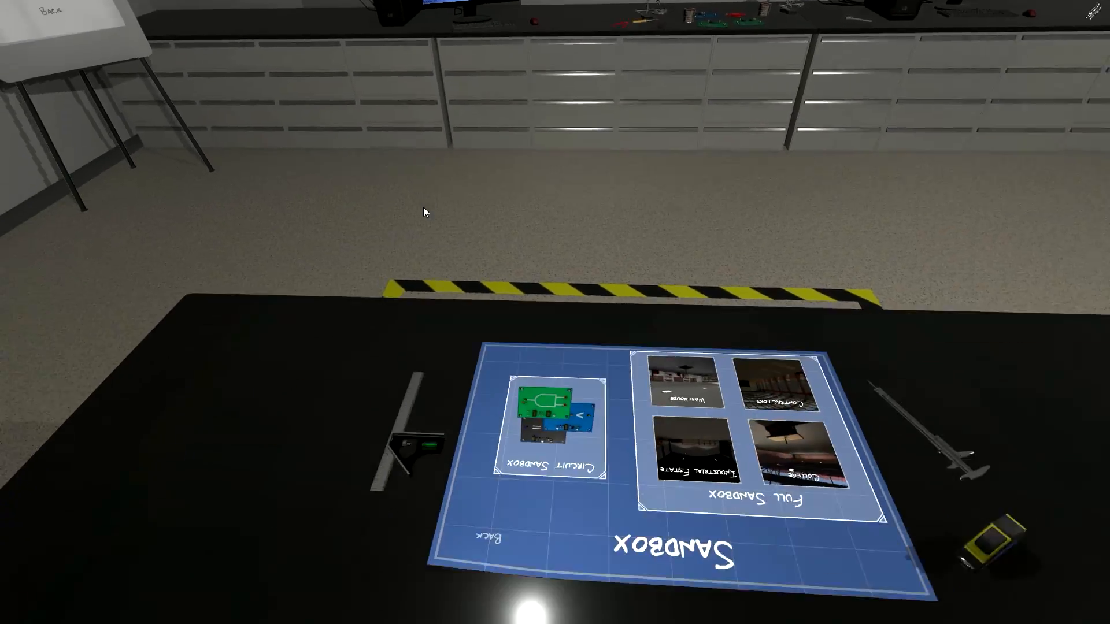
click(733, 428)
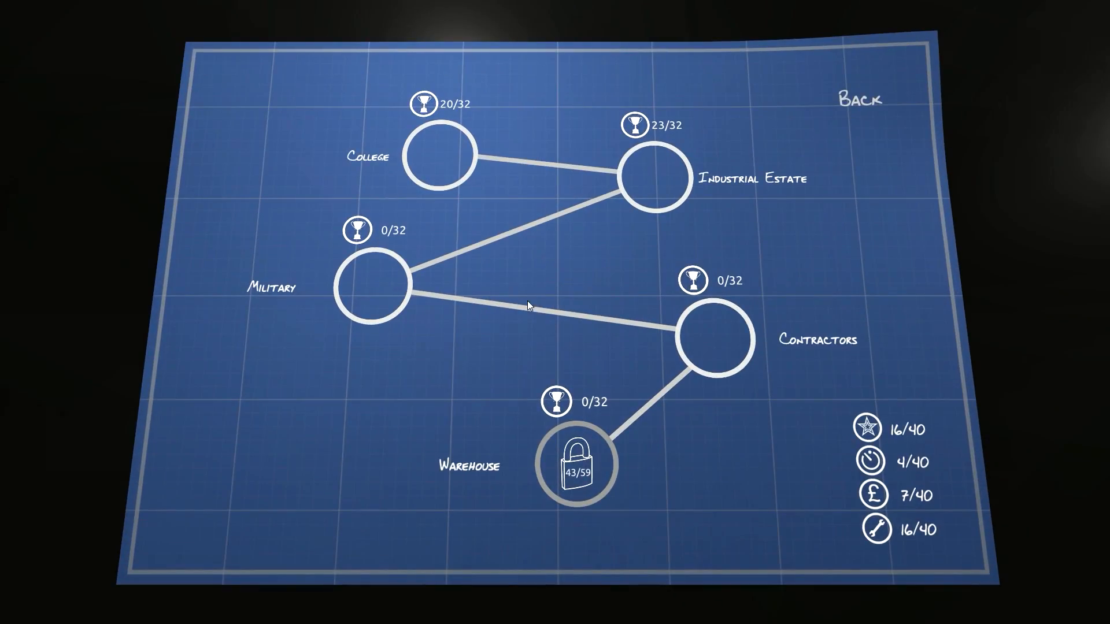
mouse_move(370, 304)
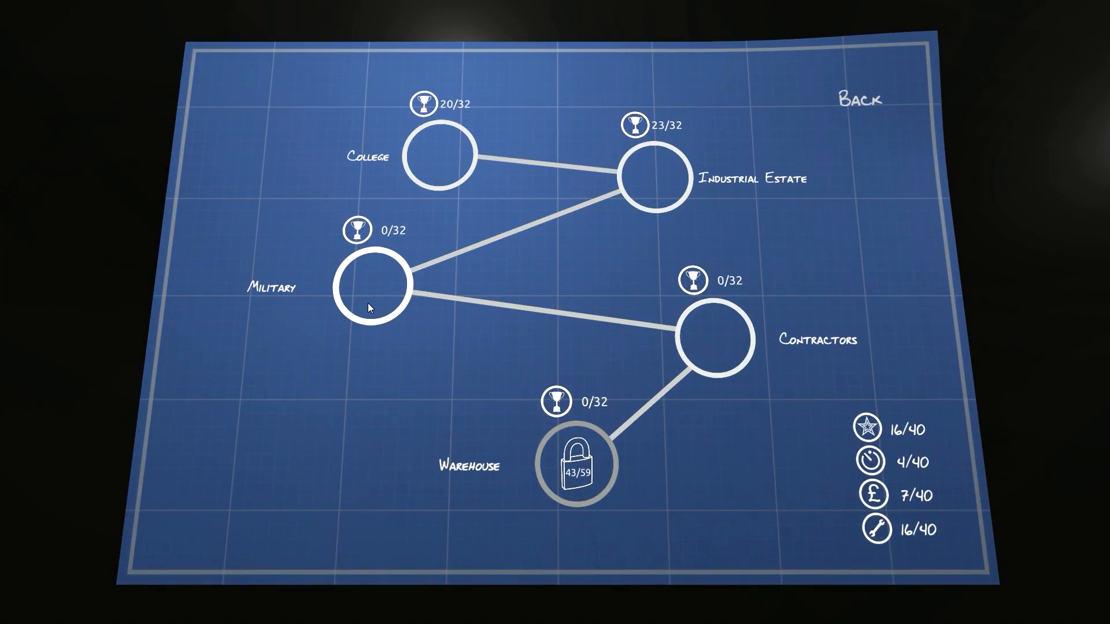
mouse_move(393, 327)
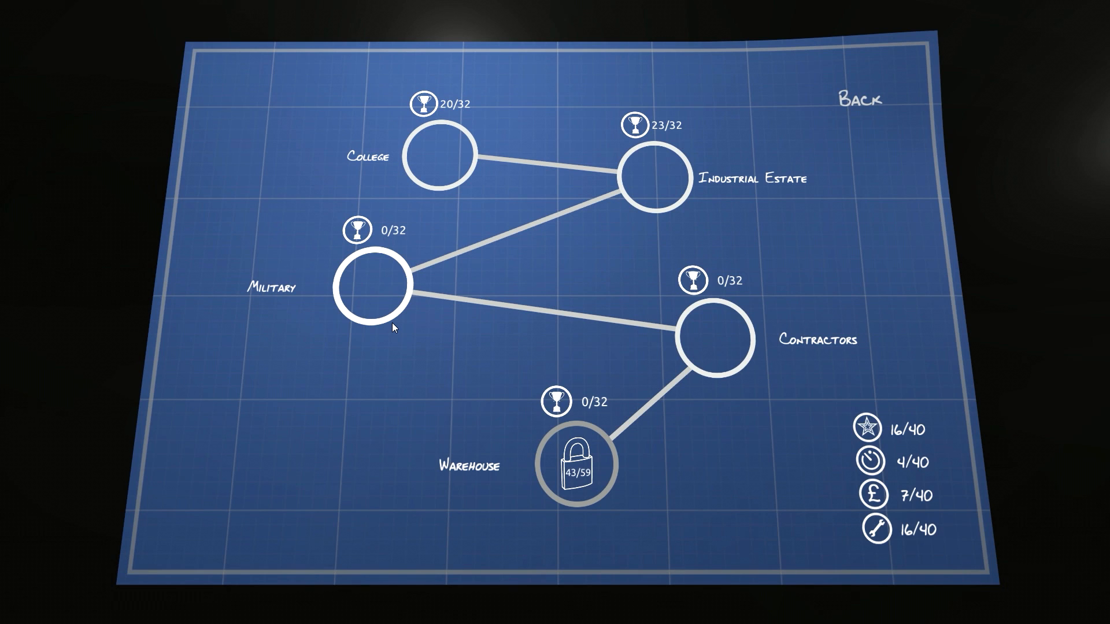
mouse_move(437, 354)
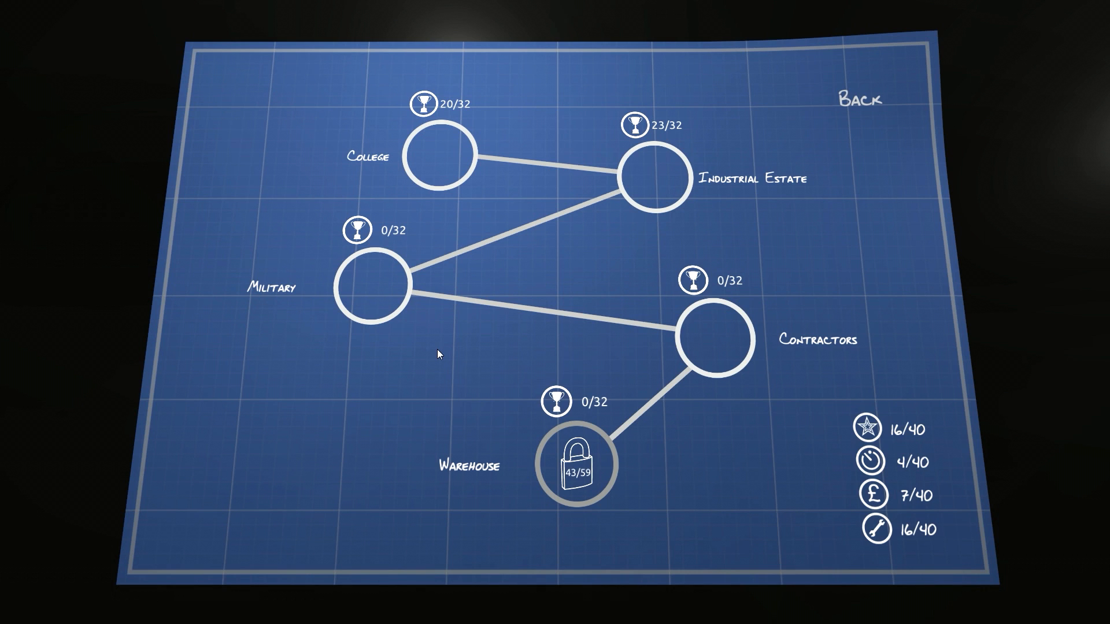
mouse_move(379, 310)
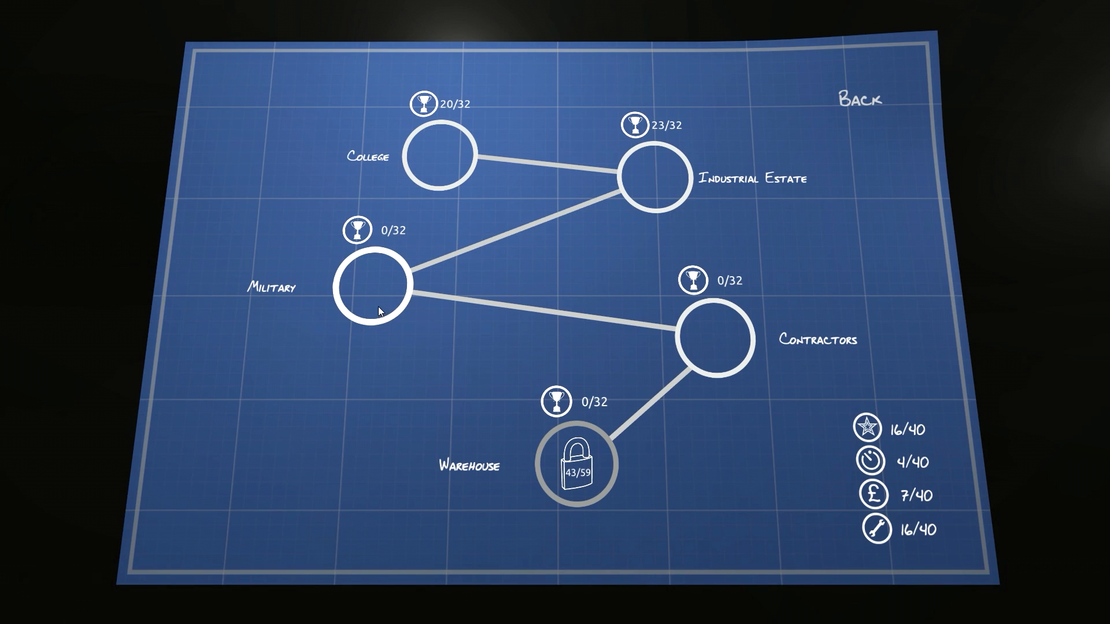
mouse_move(375, 267)
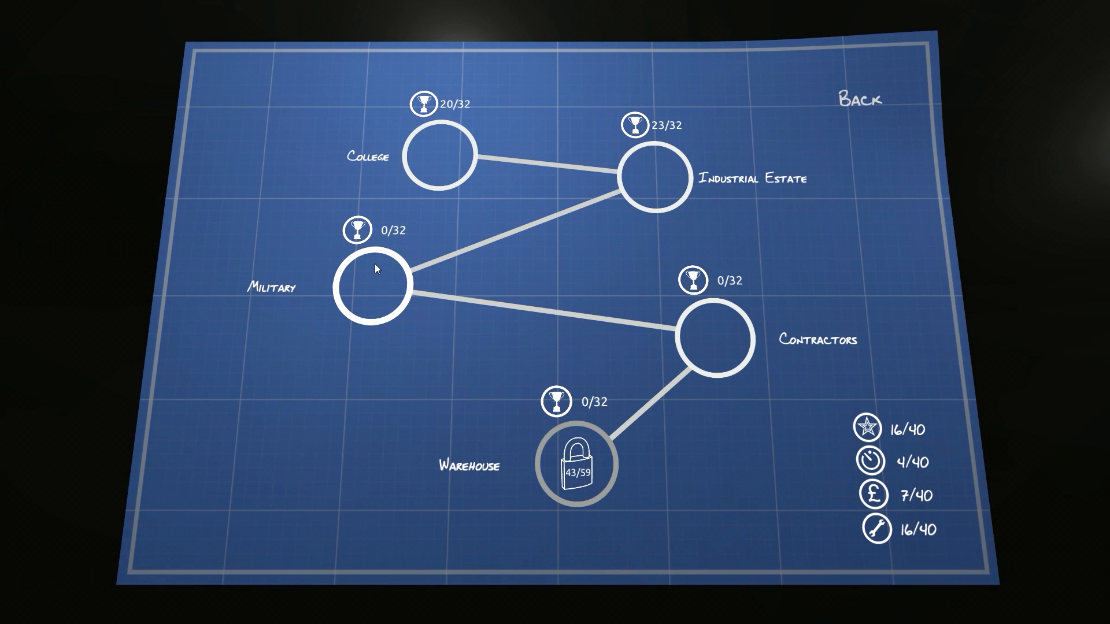
Peek at the Industrial Estate levels, go back, then enter the Military area's level list.
click(371, 283)
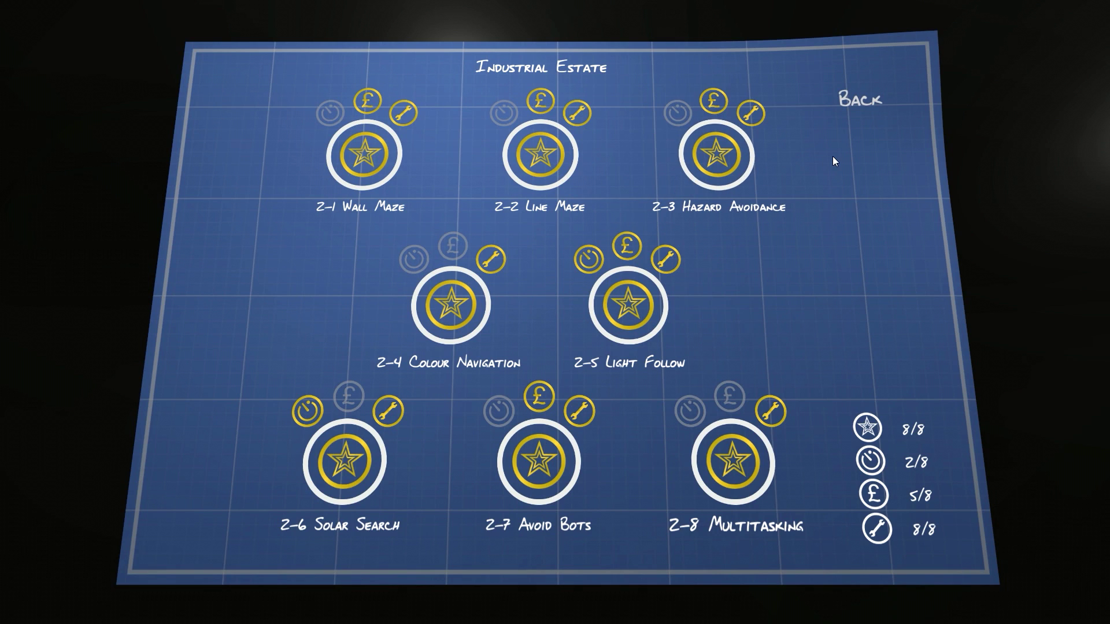
mouse_move(628, 305)
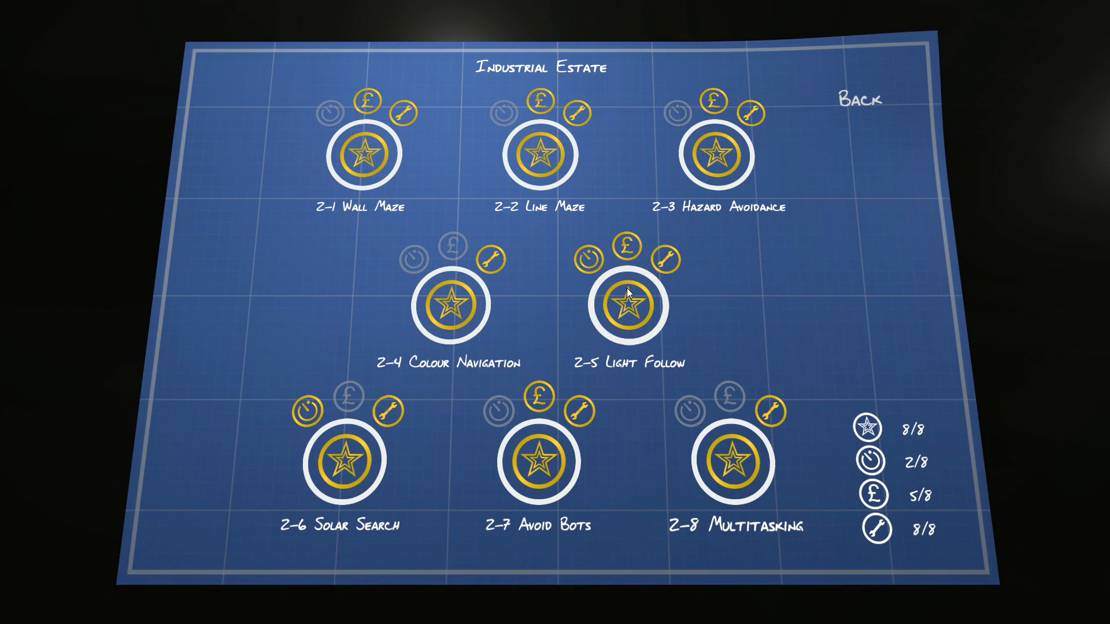
click(860, 100)
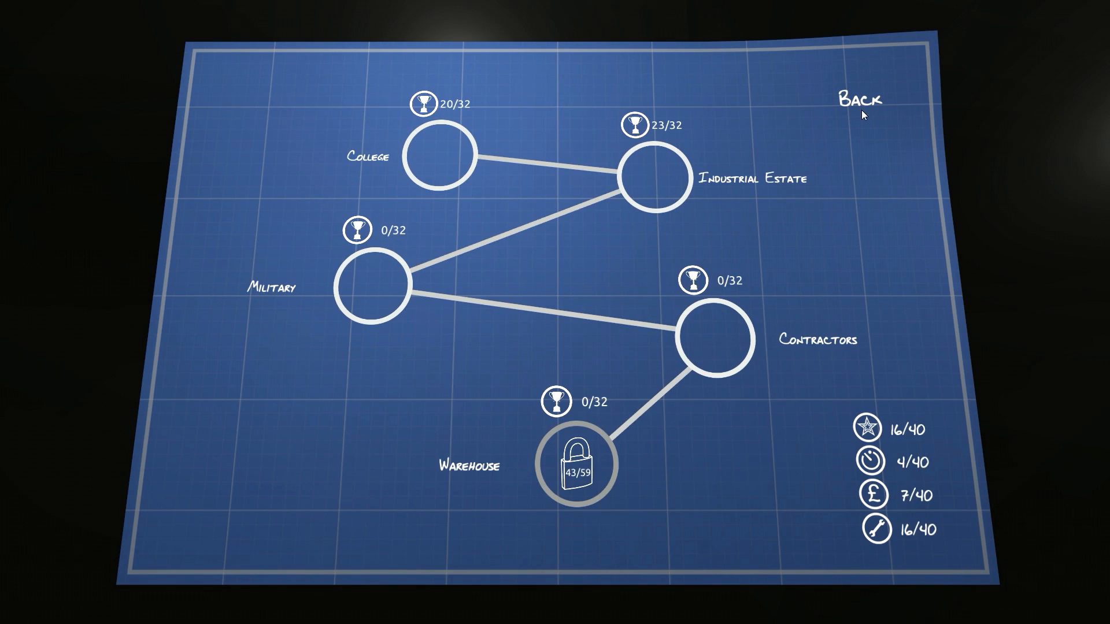
click(371, 284)
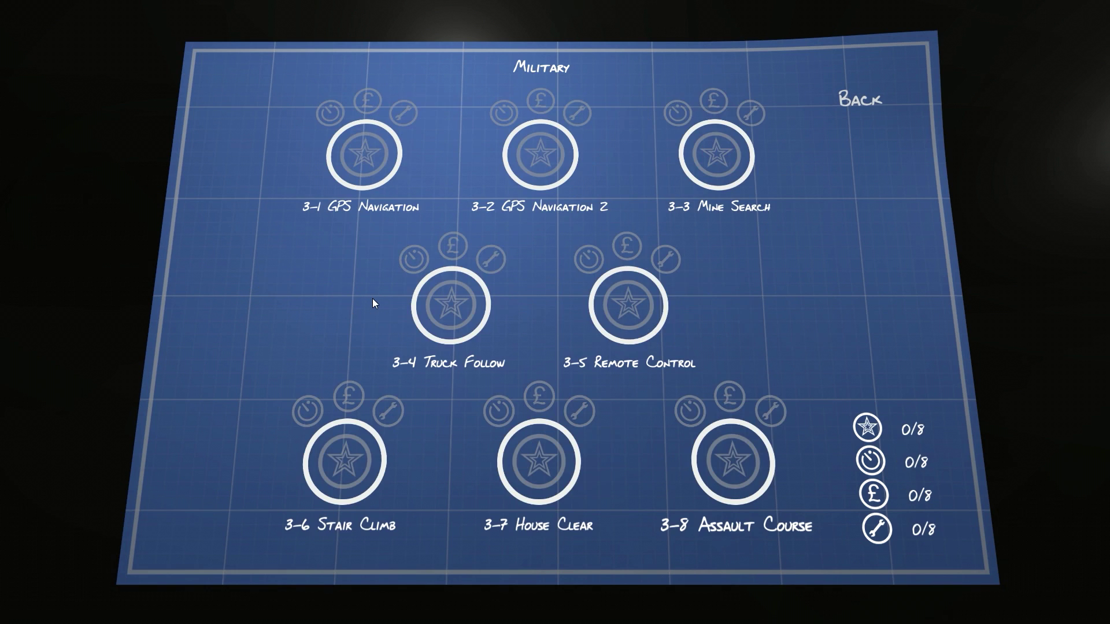
mouse_move(397, 440)
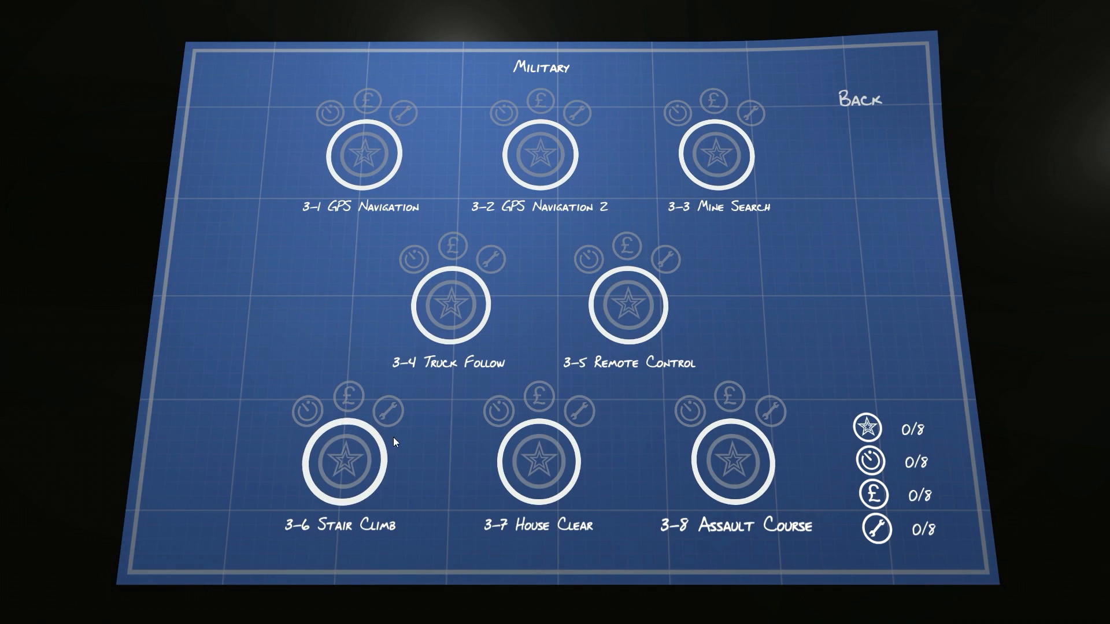
mouse_move(320, 136)
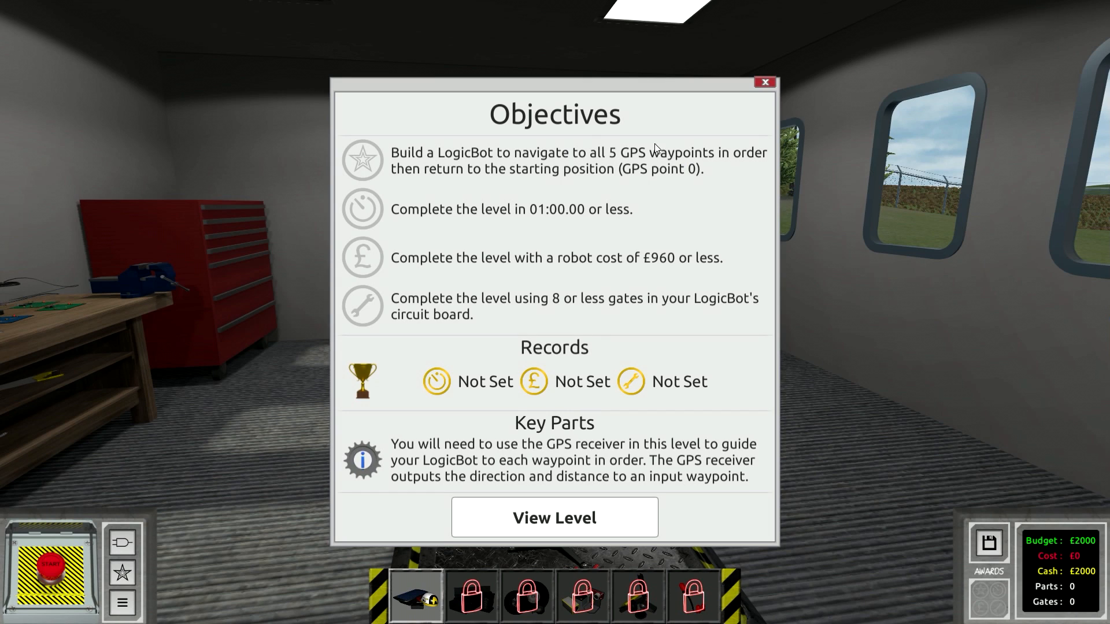
mouse_move(584, 174)
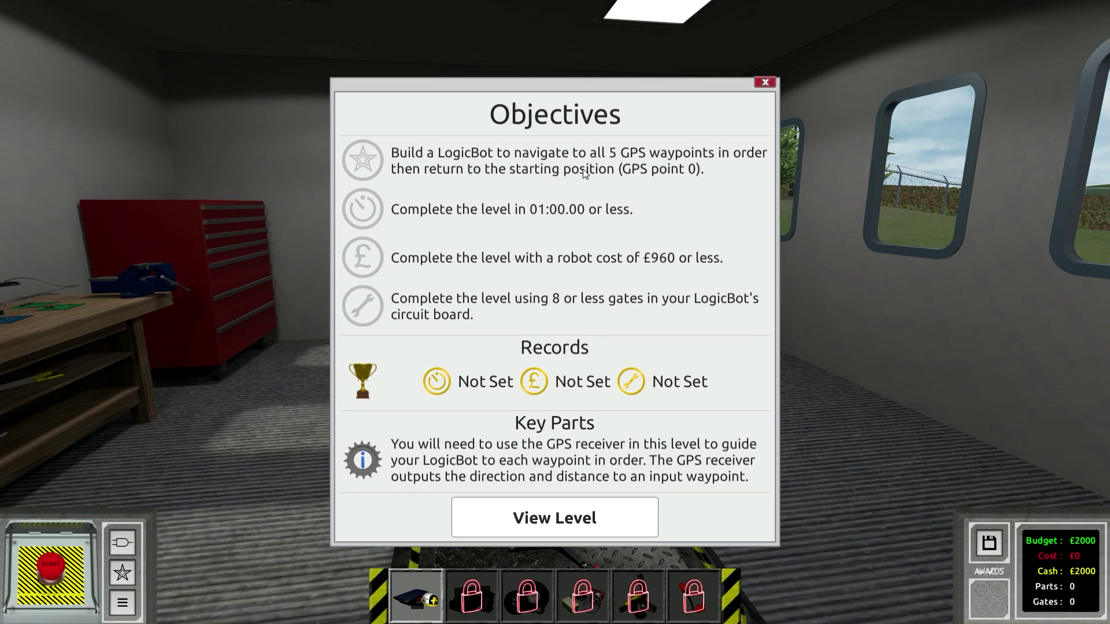
mouse_move(674, 193)
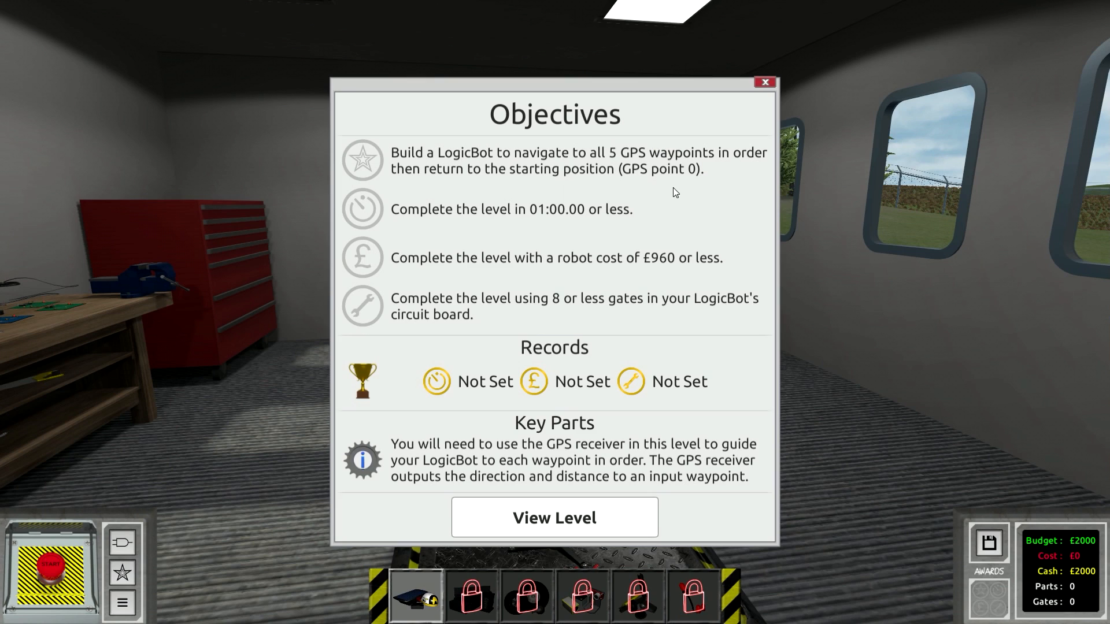
mouse_move(554, 211)
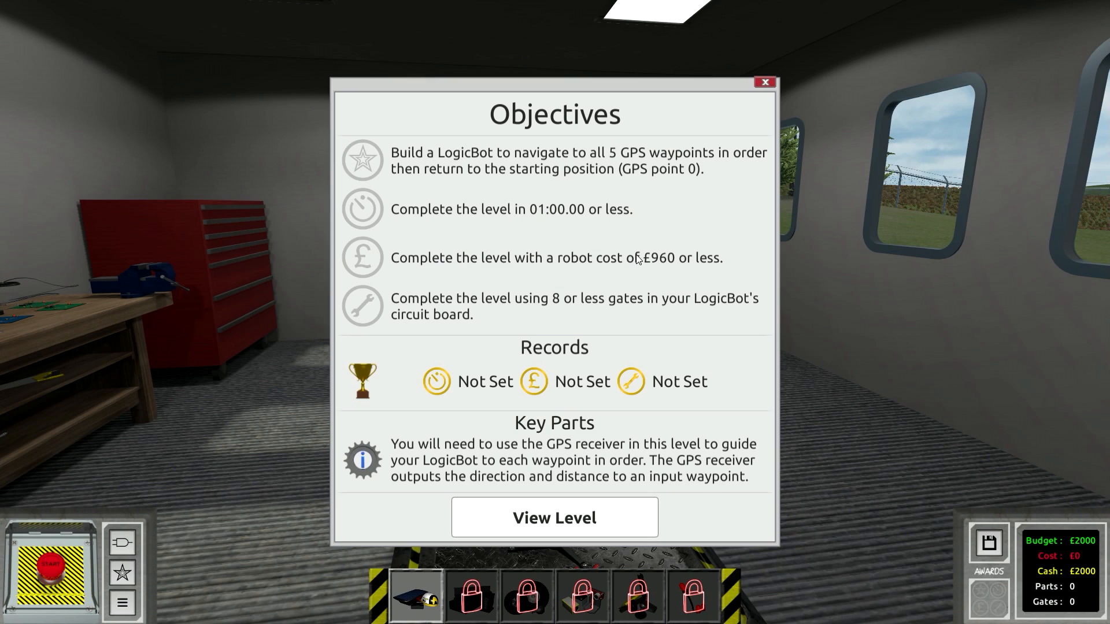
mouse_move(522, 295)
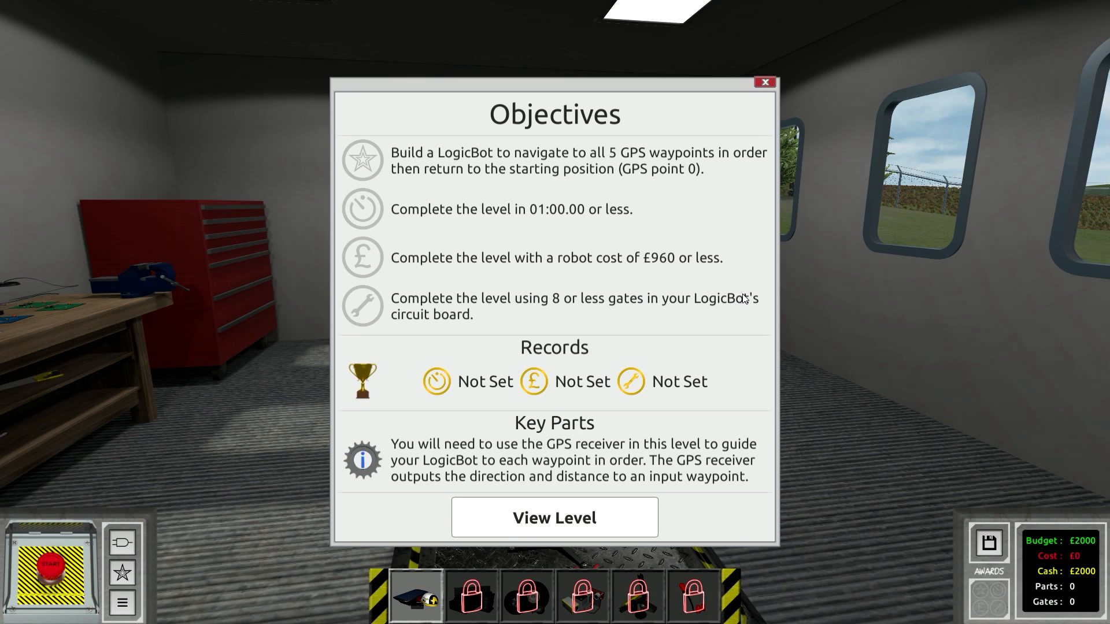
mouse_move(616, 326)
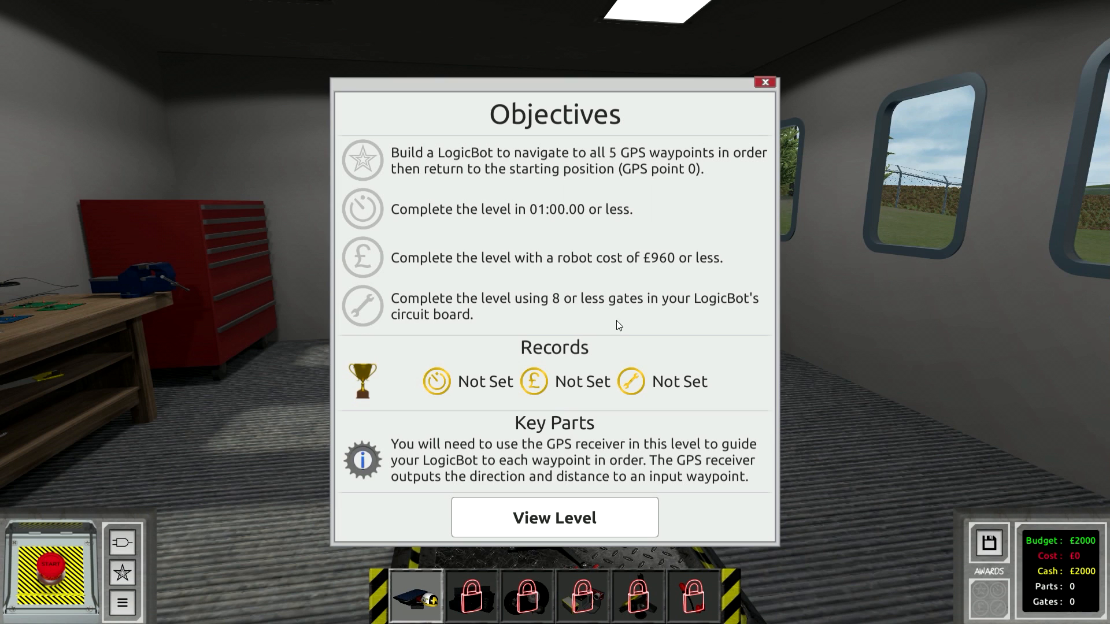
mouse_move(473, 284)
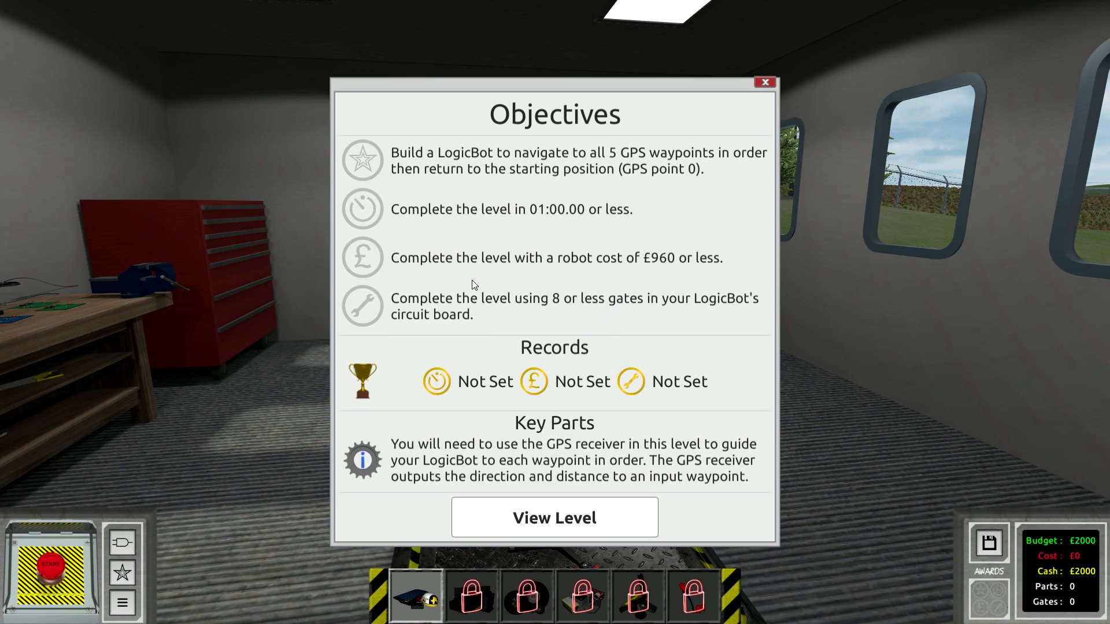
mouse_move(437, 343)
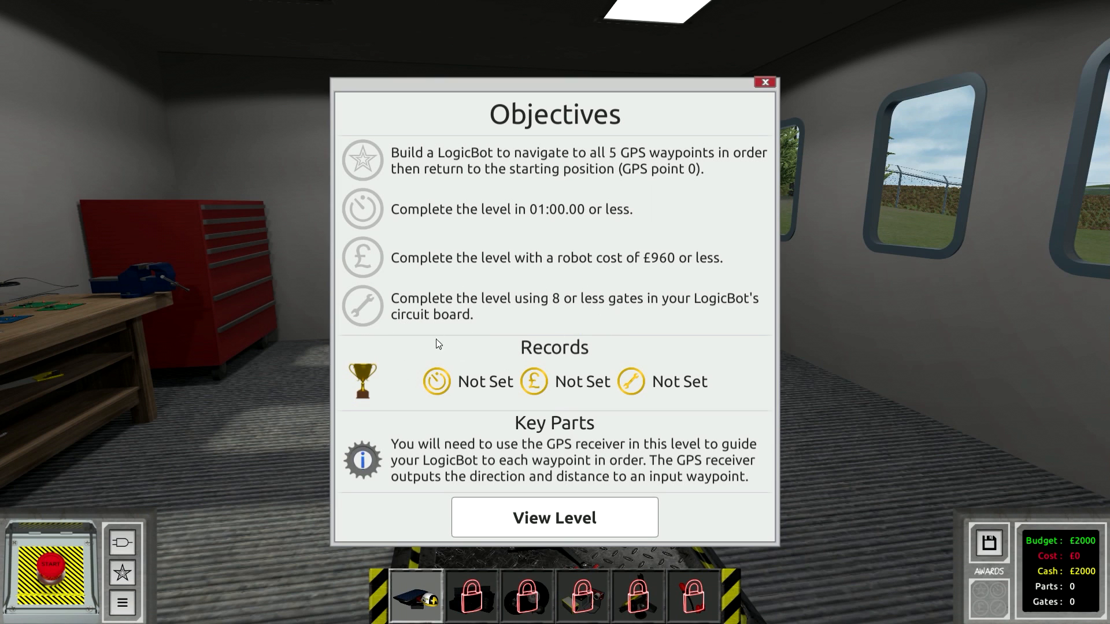
Close the Objectives panel to reveal the empty GPS Navigation workshop.
click(553, 517)
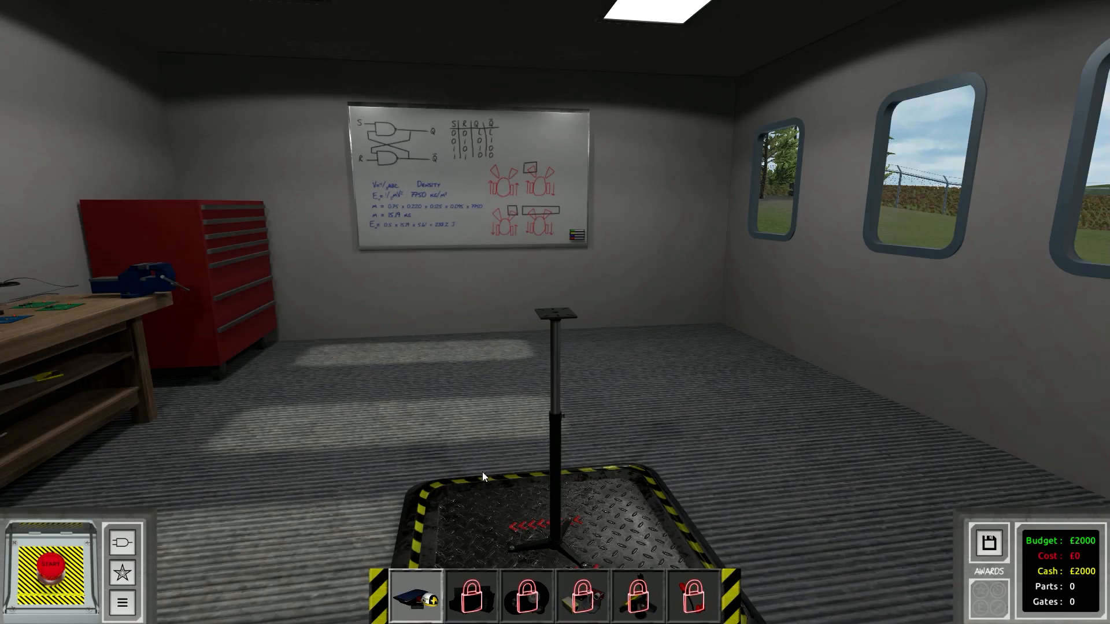
Mount the Spider-Tech DX1 chassis with wheels and show its part details.
click(414, 596)
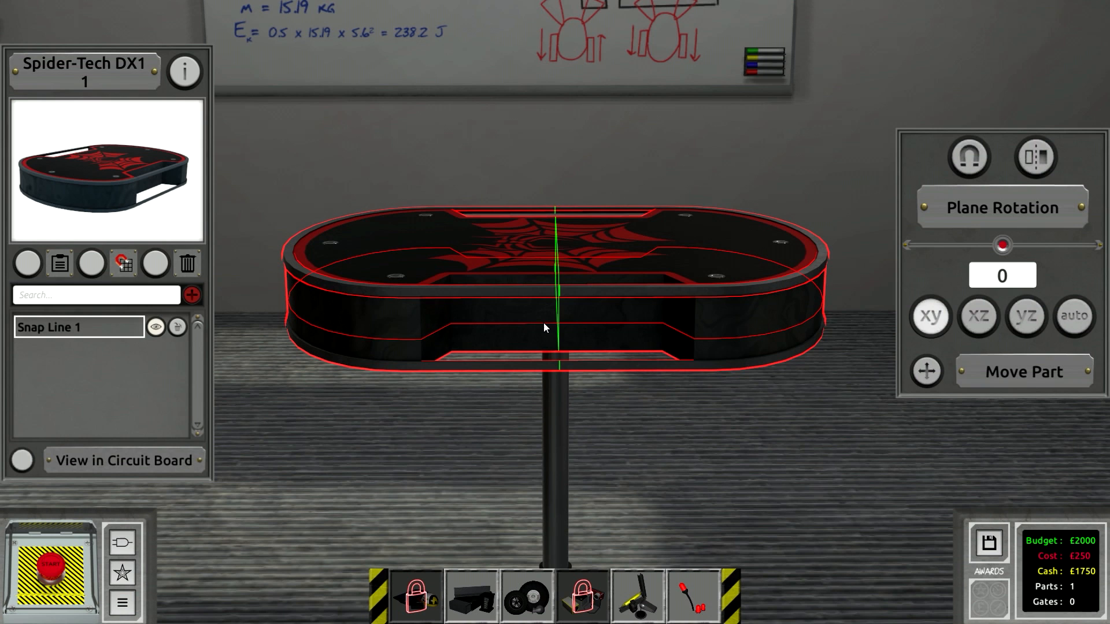
click(527, 594)
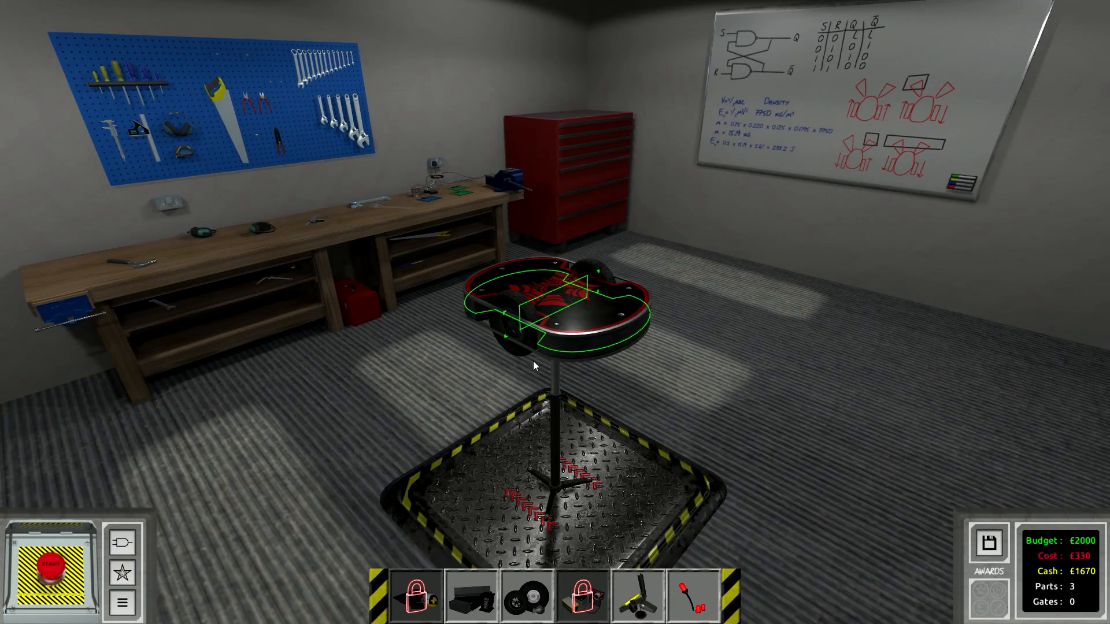
click(554, 311)
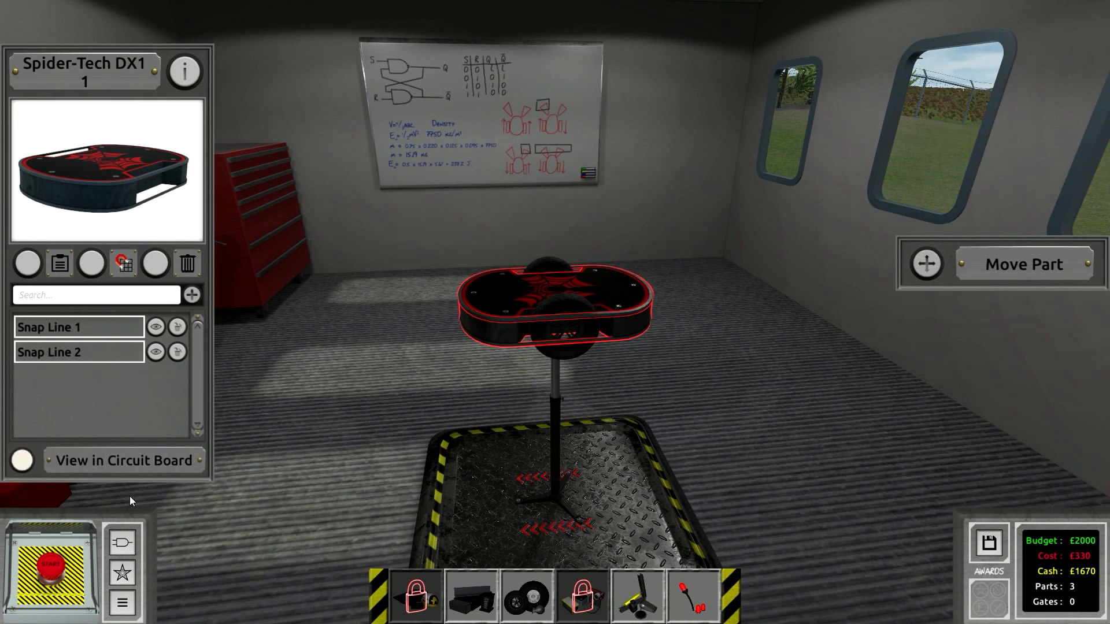
Fit a GPS Receiver onto the chassis from Functional Parts, leaving it out of stock.
click(527, 595)
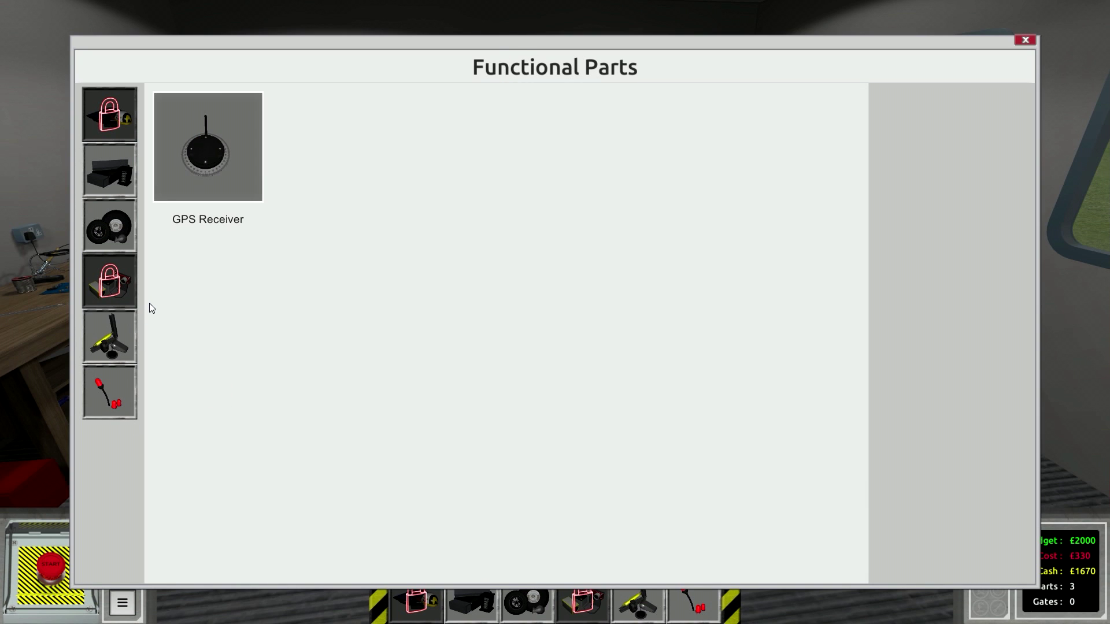
click(207, 147)
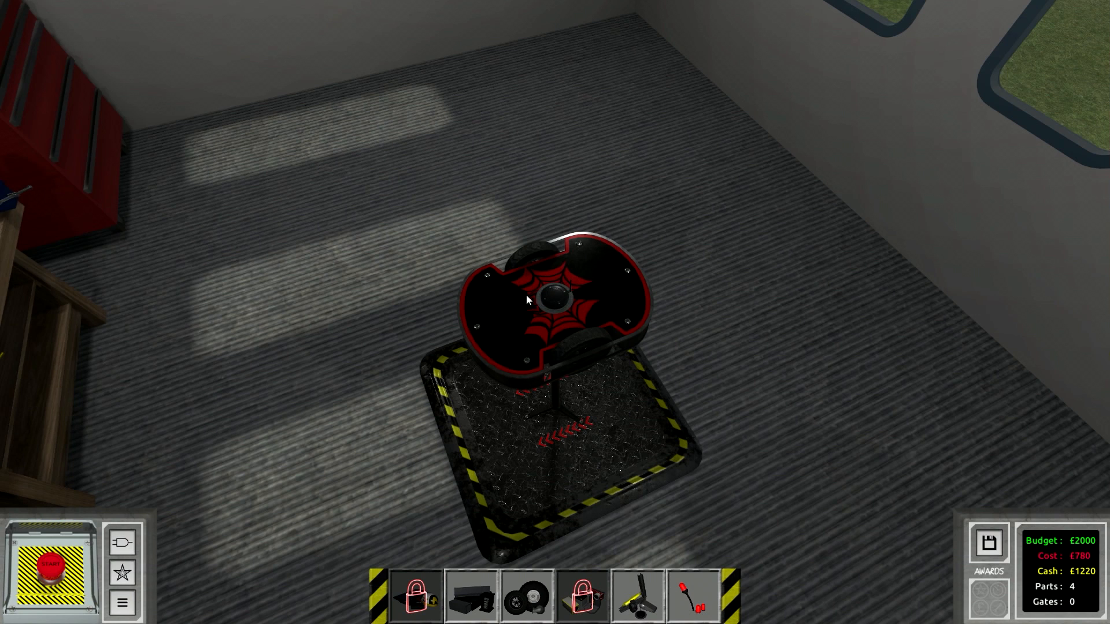
click(558, 293)
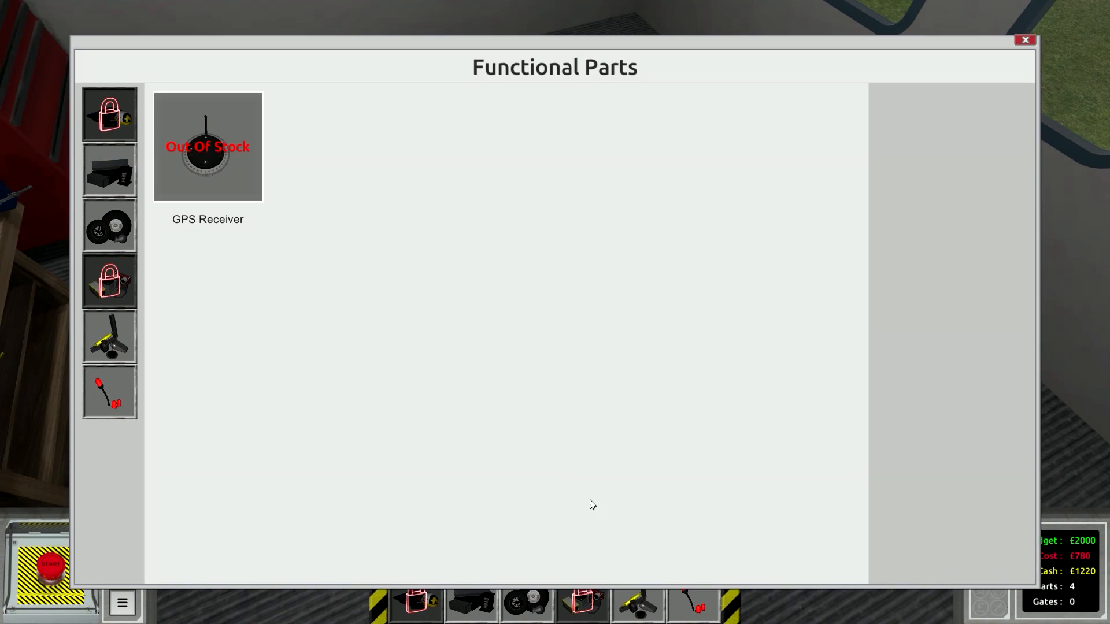
click(207, 147)
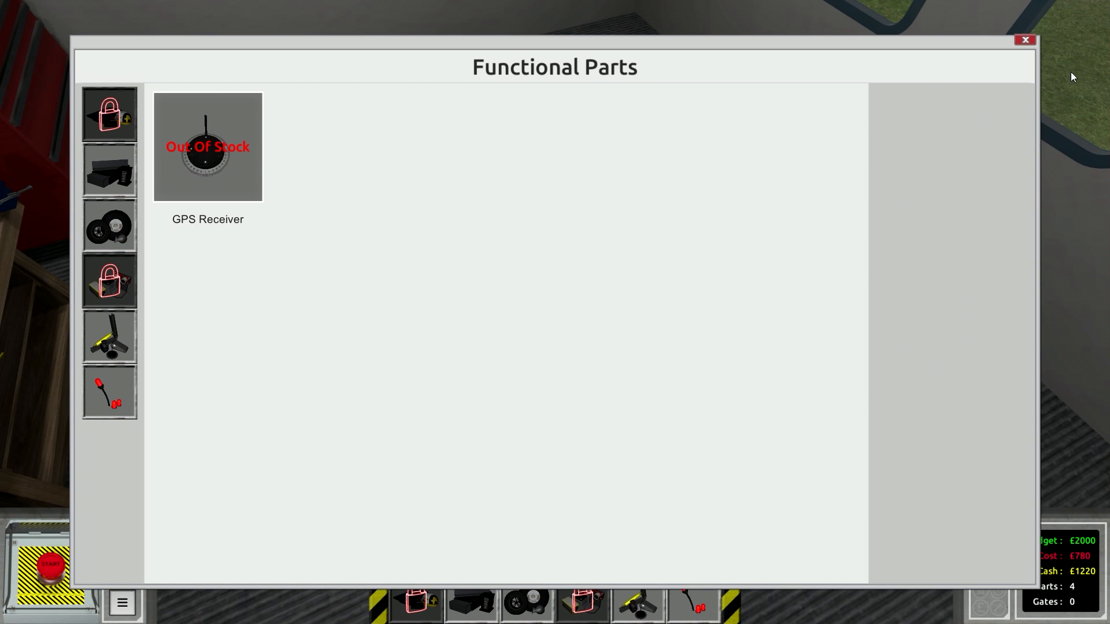
Wire the GPS receiver outputs to the Waypoint, Distance and Direction modules.
click(1025, 39)
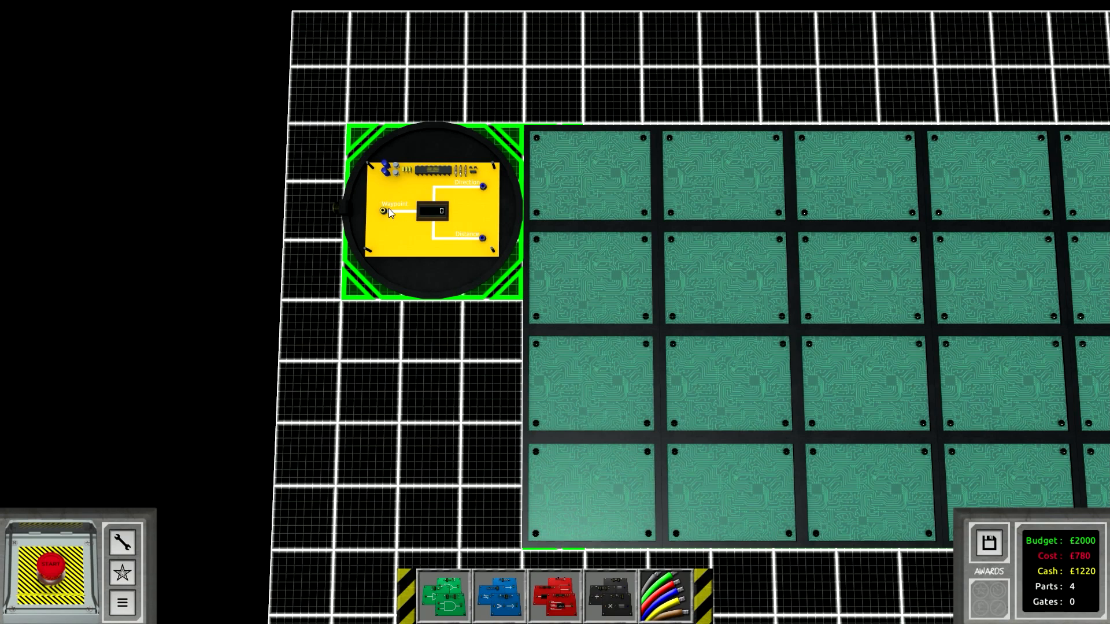
mouse_move(494, 245)
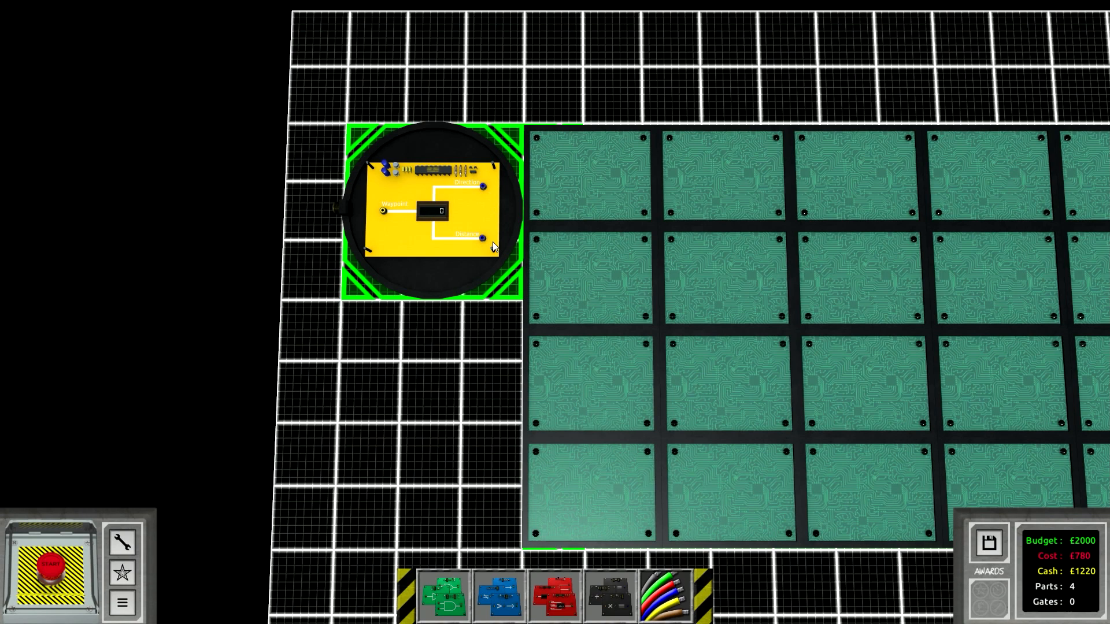
mouse_move(419, 197)
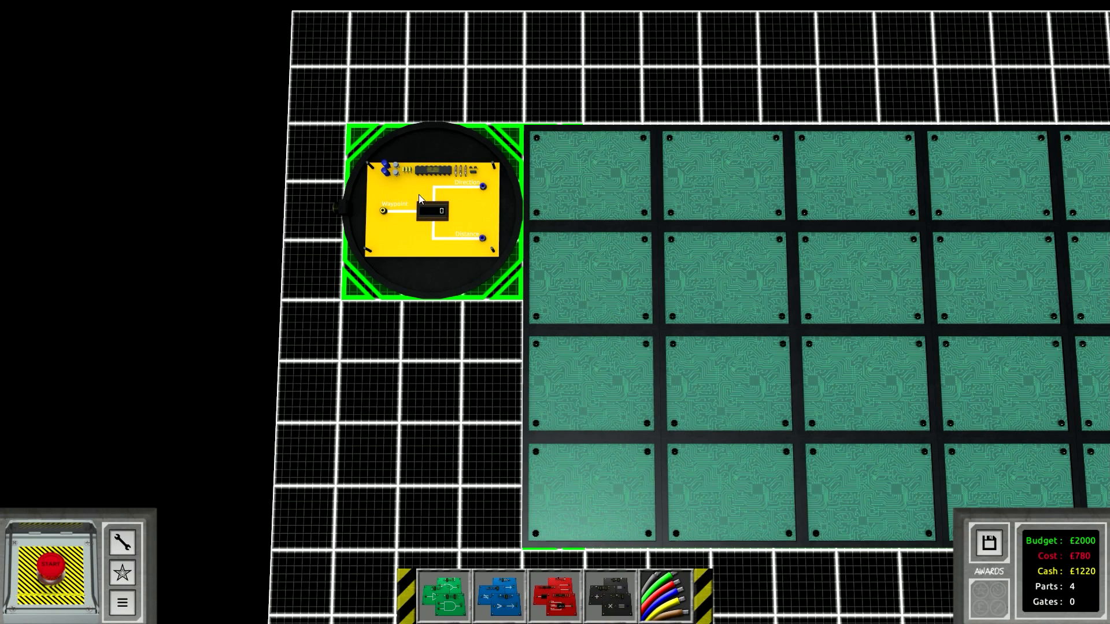
mouse_move(428, 207)
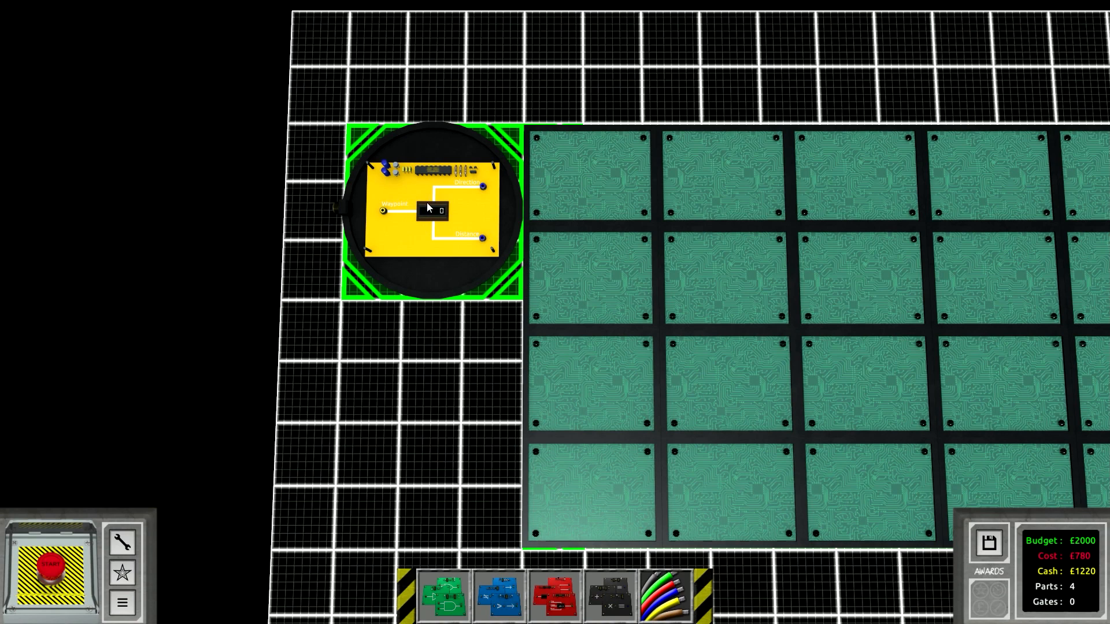
mouse_move(484, 189)
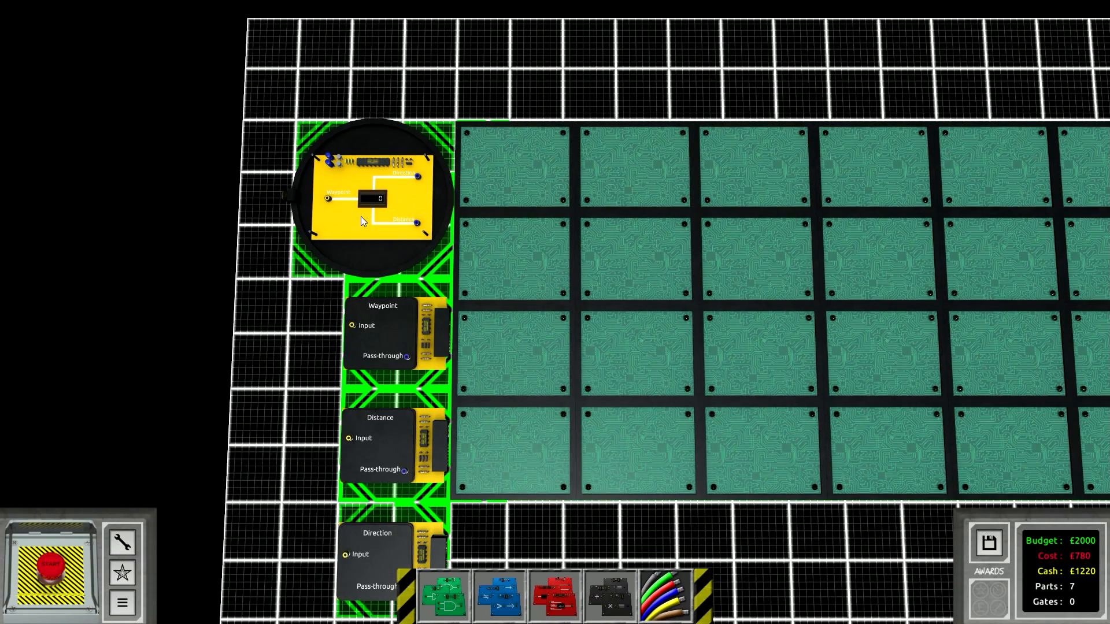
mouse_move(408, 359)
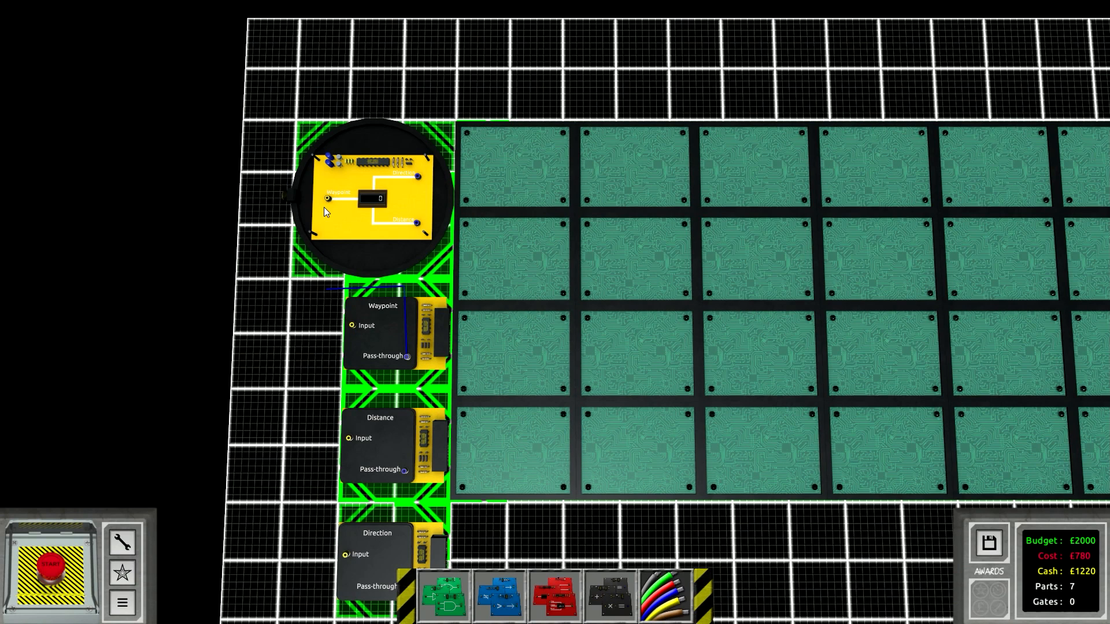
click(661, 596)
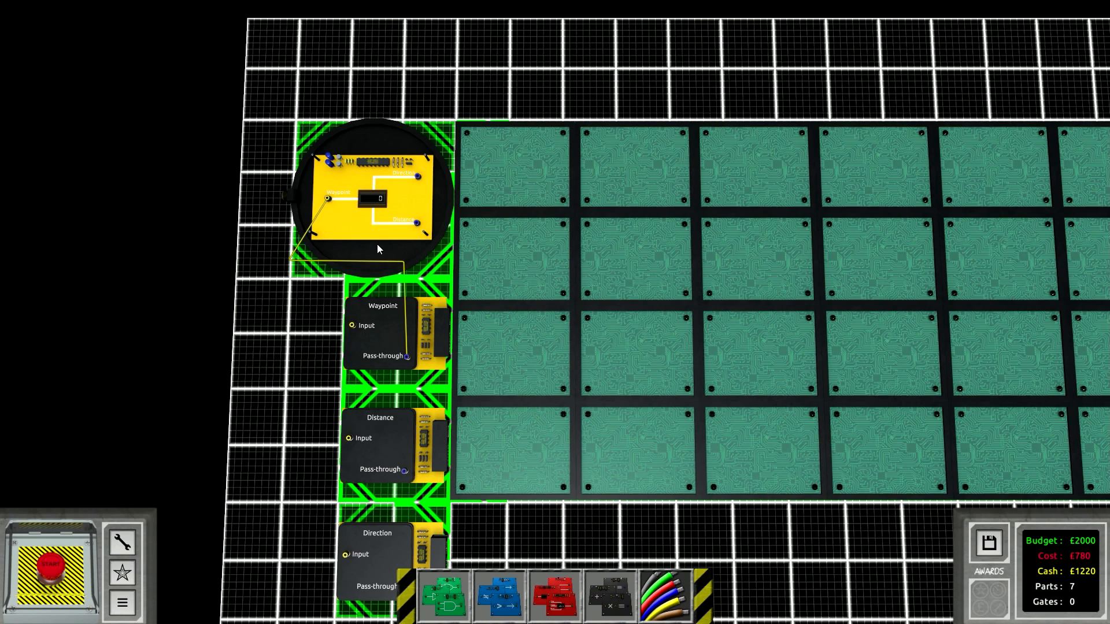
click(663, 594)
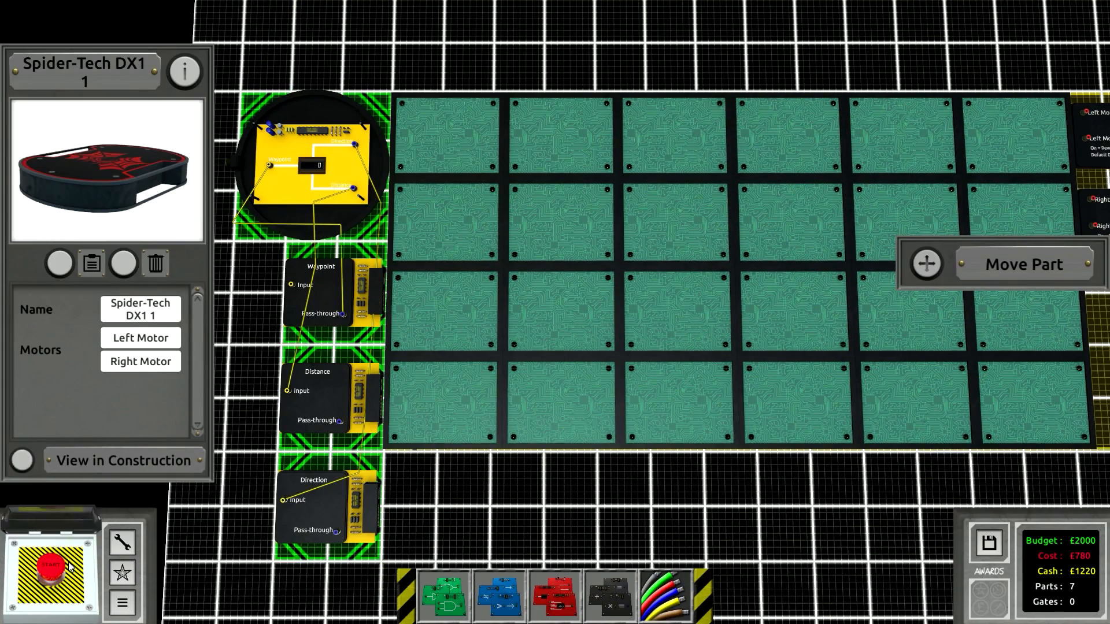
Add a Number Monitor fed by Waypoint and test-run, reading Waypoint 1, distance 15.58, direction 38.43.
click(49, 570)
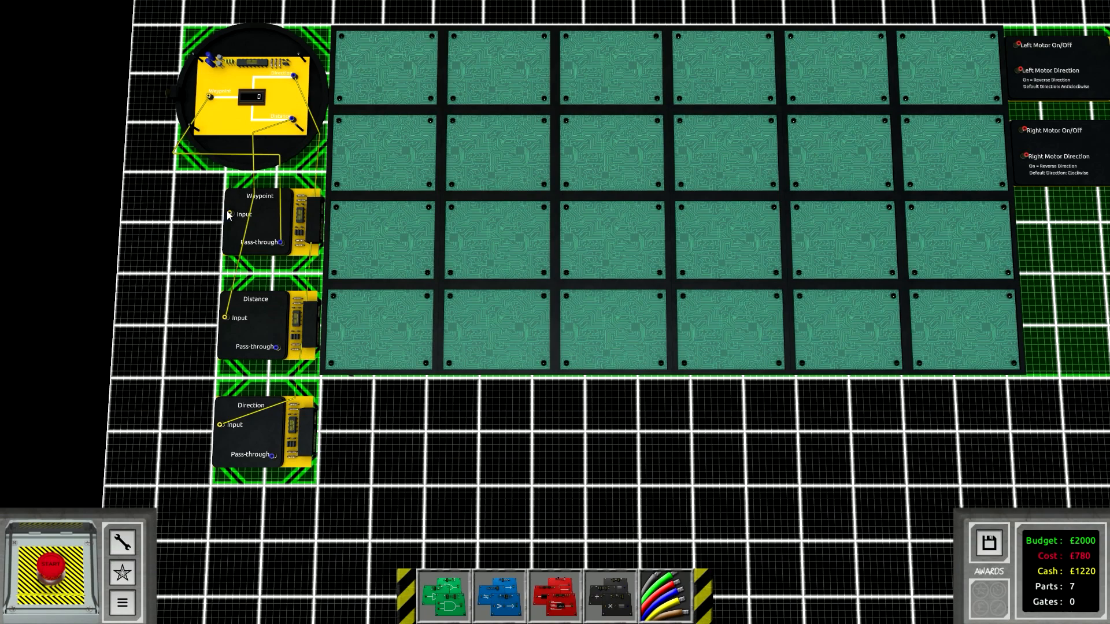
click(554, 596)
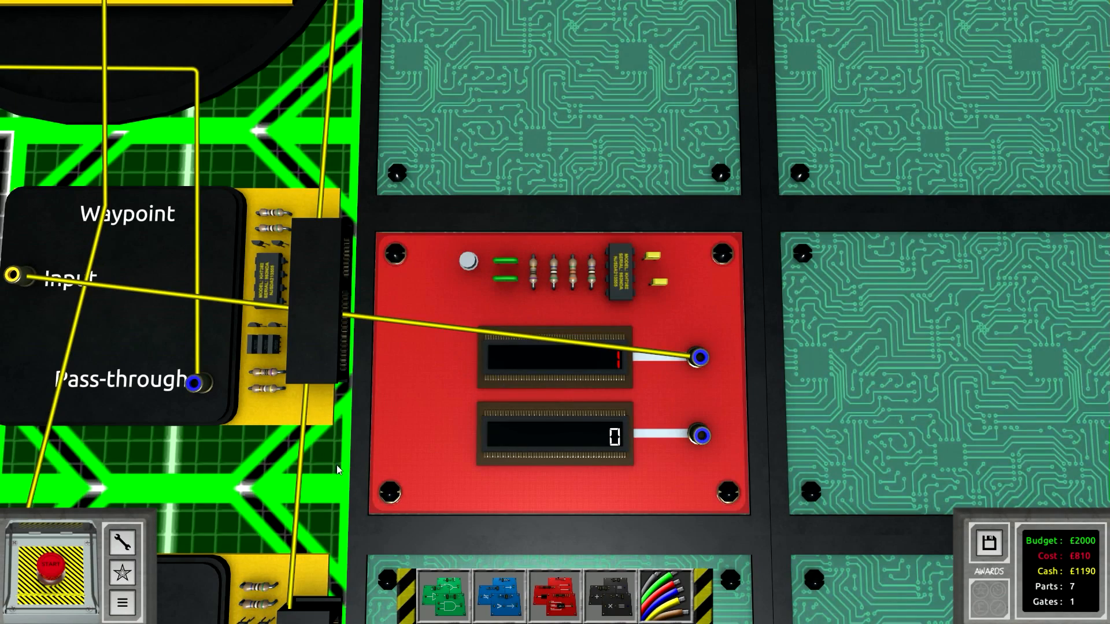
click(49, 563)
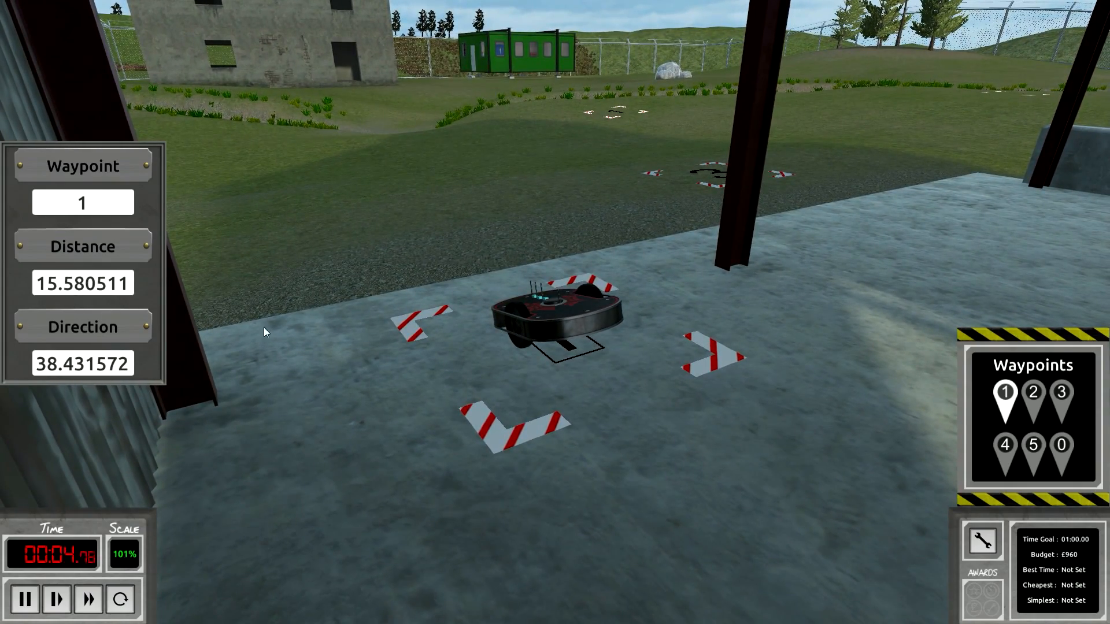
mouse_move(76, 380)
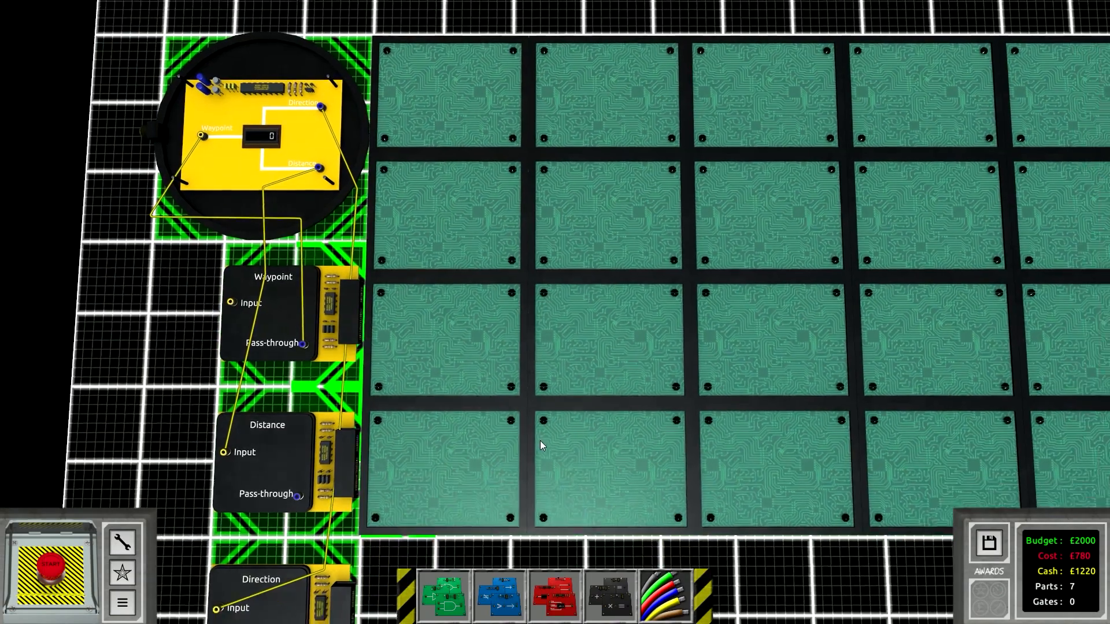
Browse the Functional Gates catalogue, trying a Counter gate before backing out.
click(554, 594)
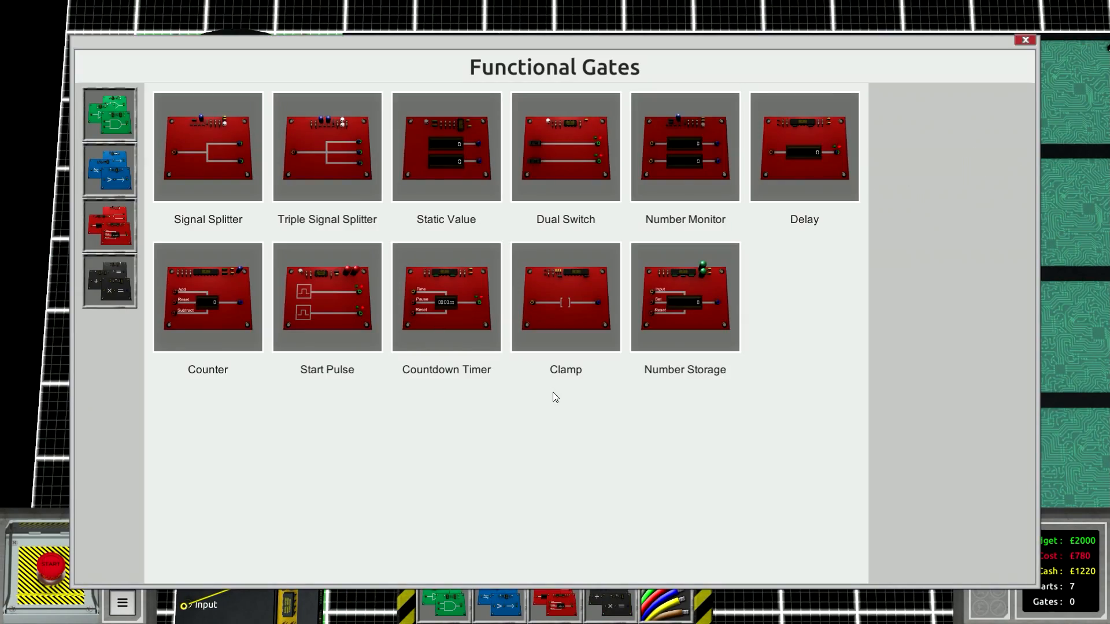
click(207, 297)
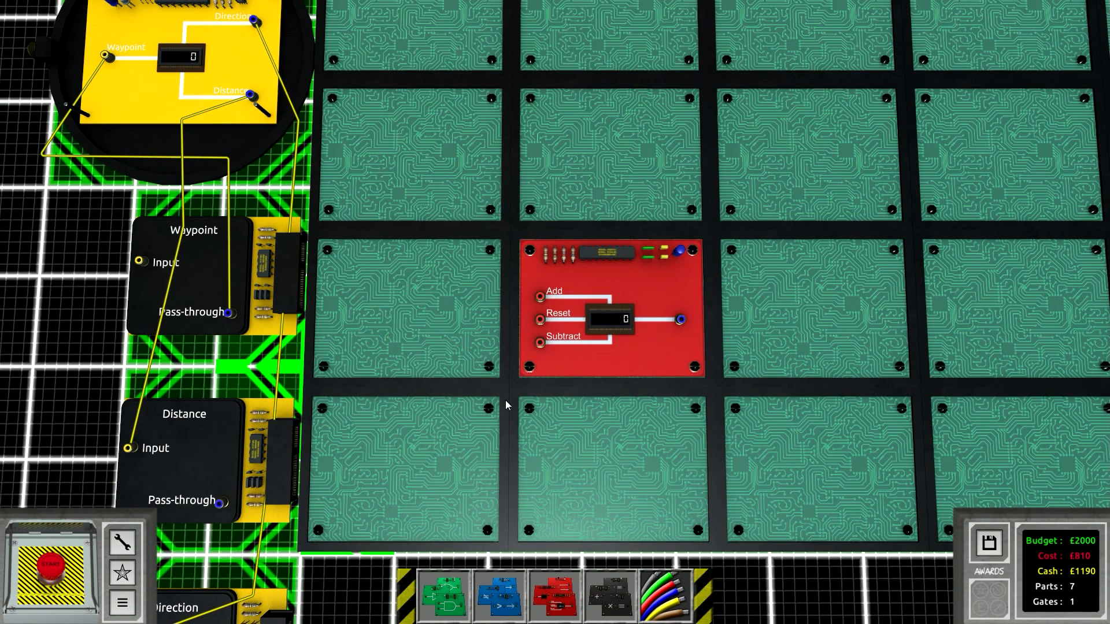
click(554, 598)
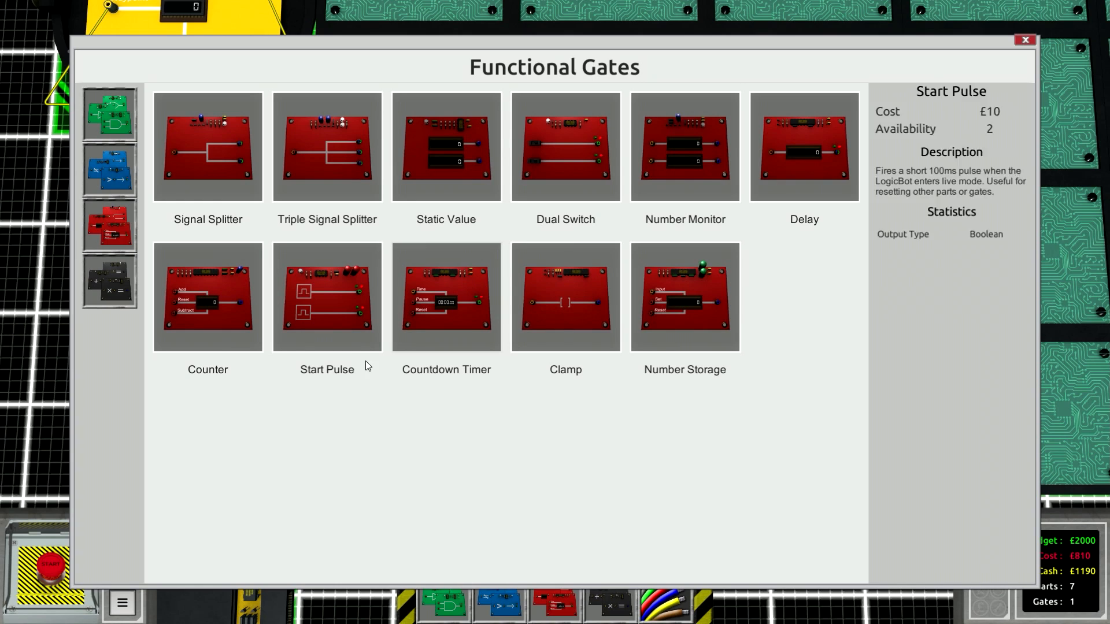
mouse_move(326, 297)
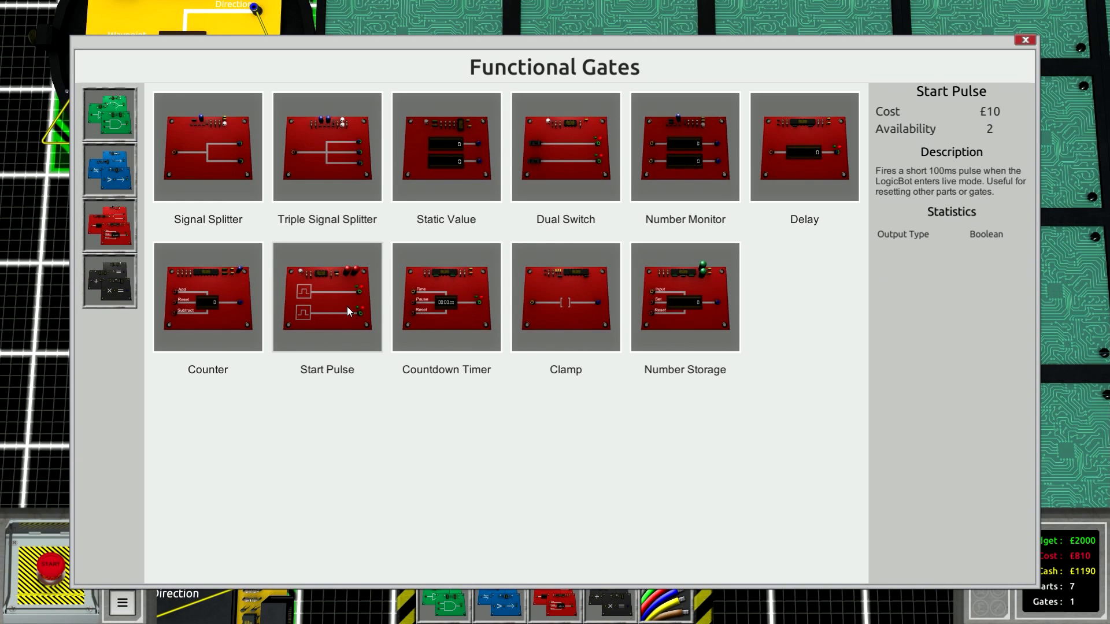
click(326, 297)
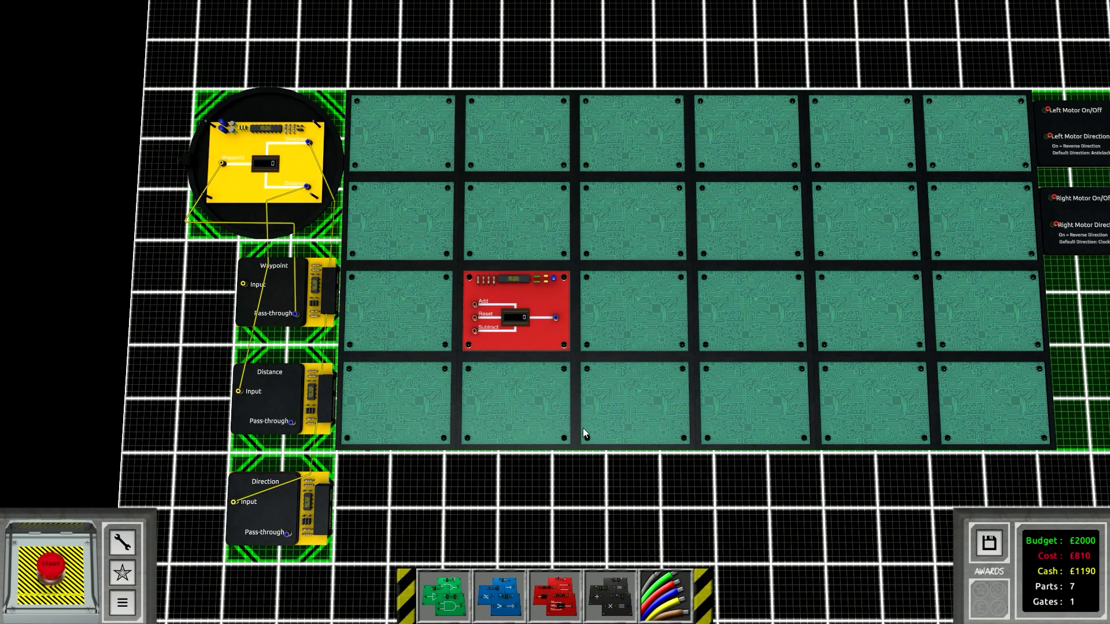
Place a Dual Switch beside the motor panel wired to Left and Right Motor On/Off.
click(554, 595)
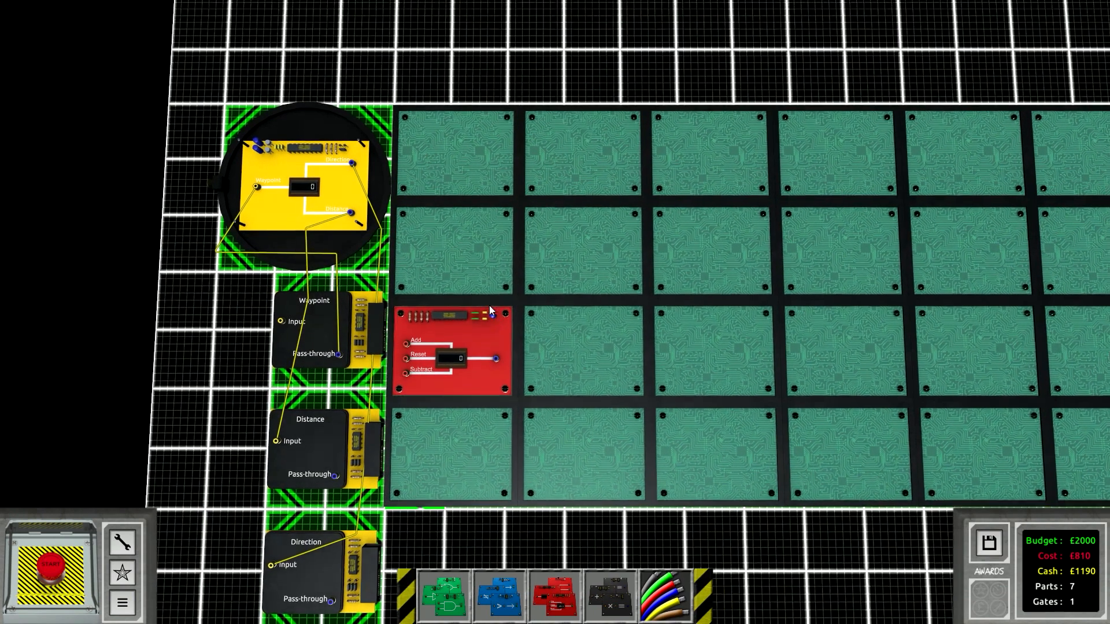
scroll(down, 3)
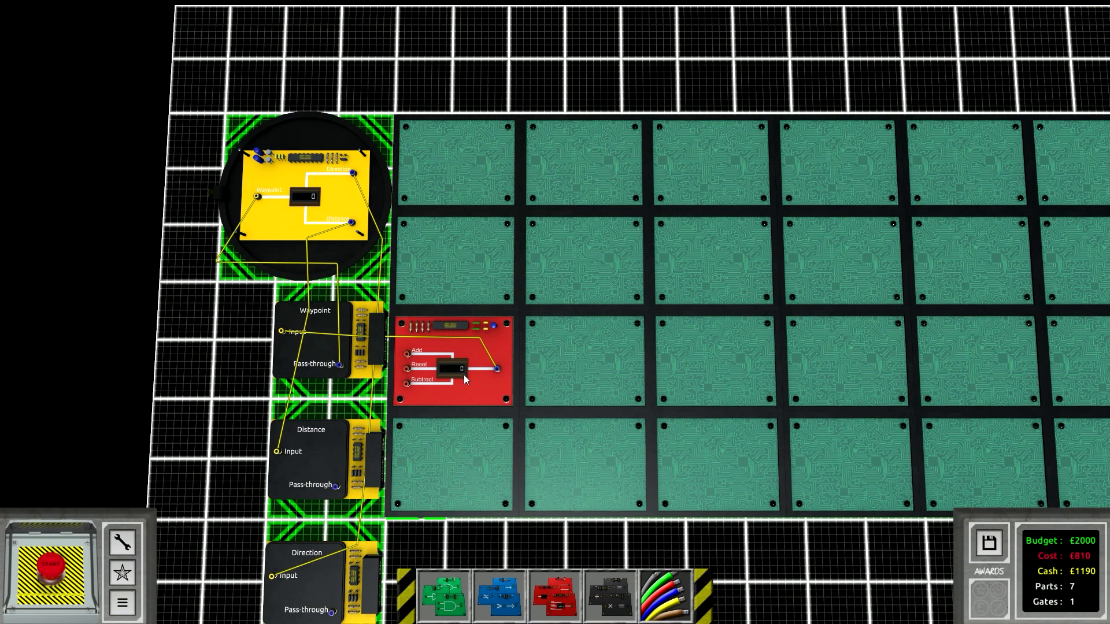
click(554, 594)
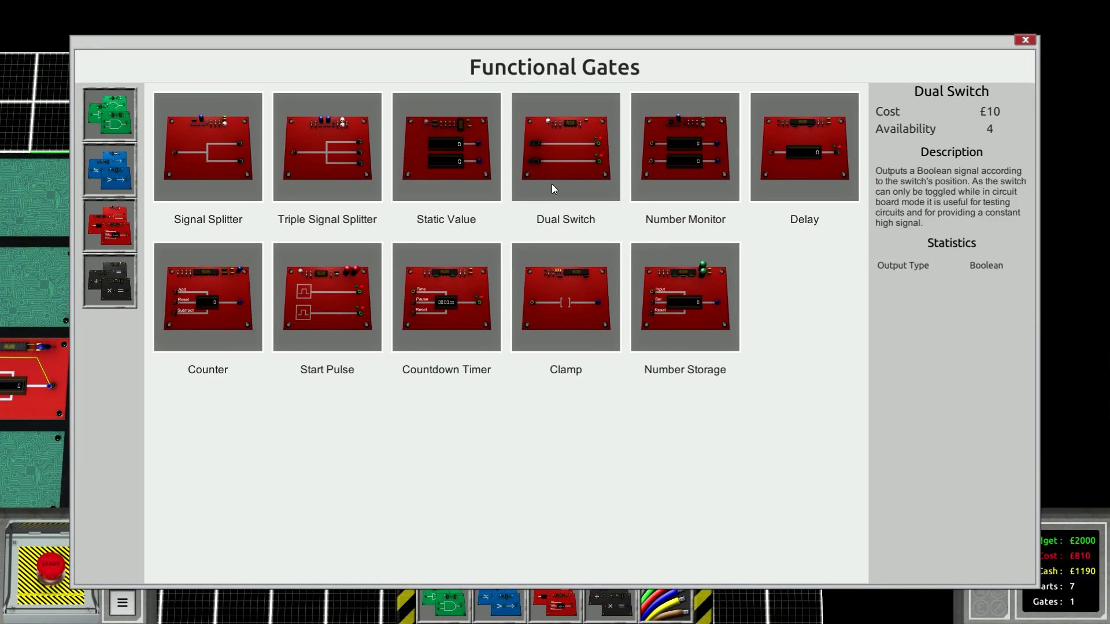
click(565, 146)
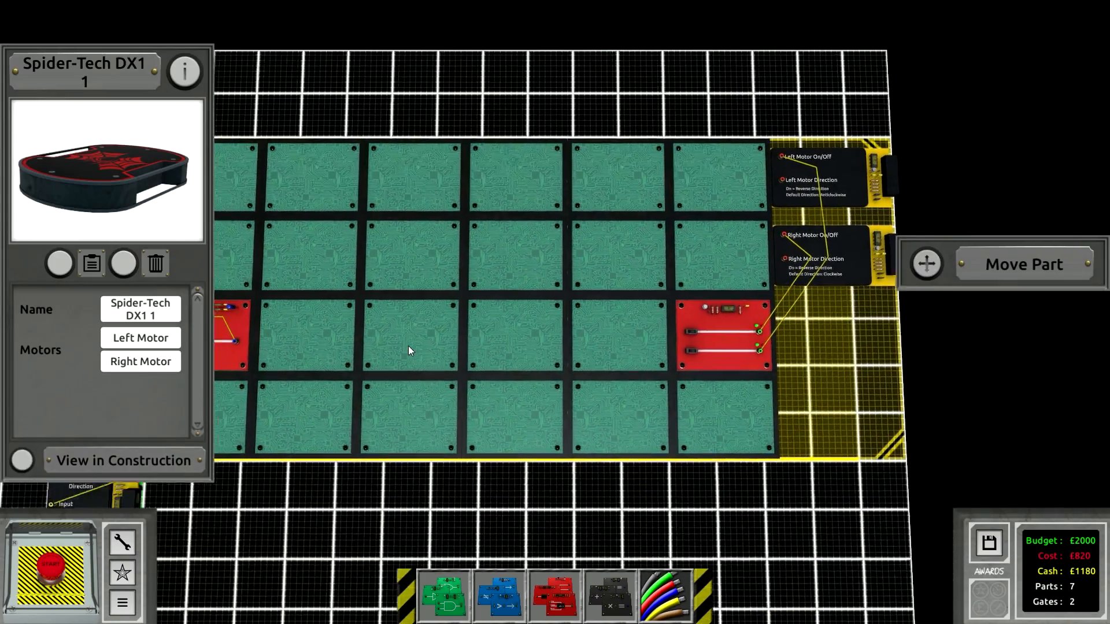
Place a Less Than gate fed by Distance and a Static Value of 0.3.
click(497, 594)
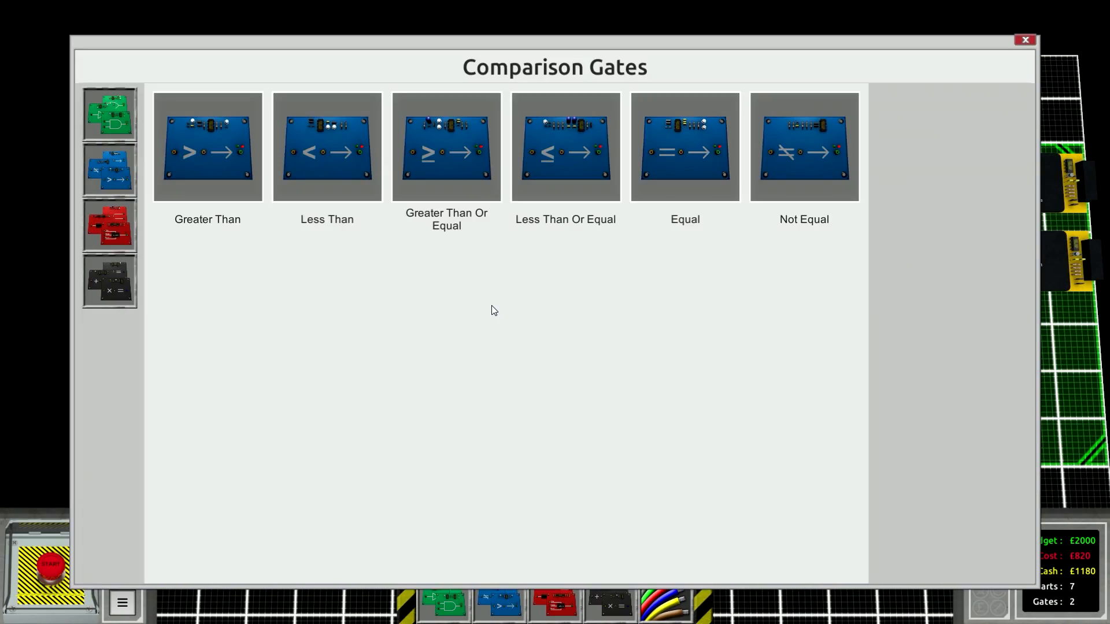
click(326, 147)
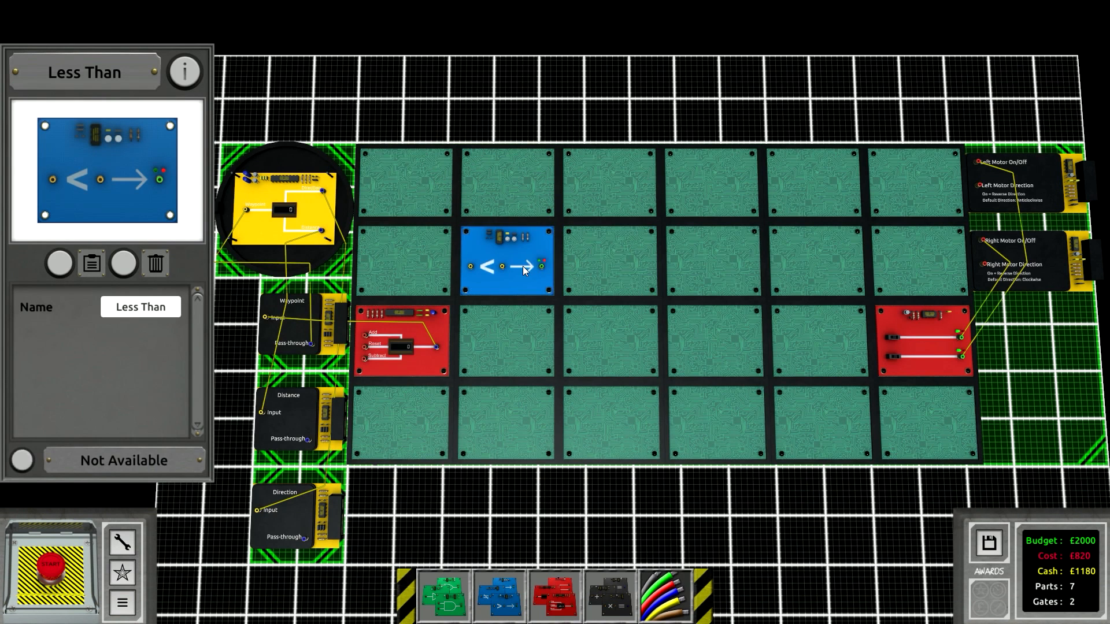
mouse_move(554, 257)
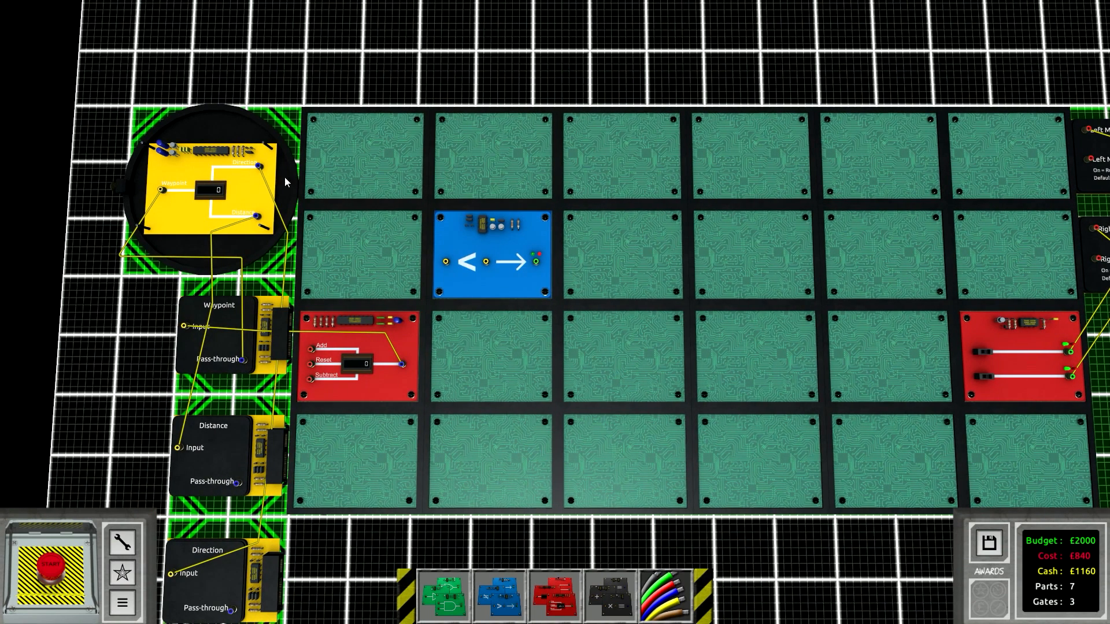
mouse_move(237, 368)
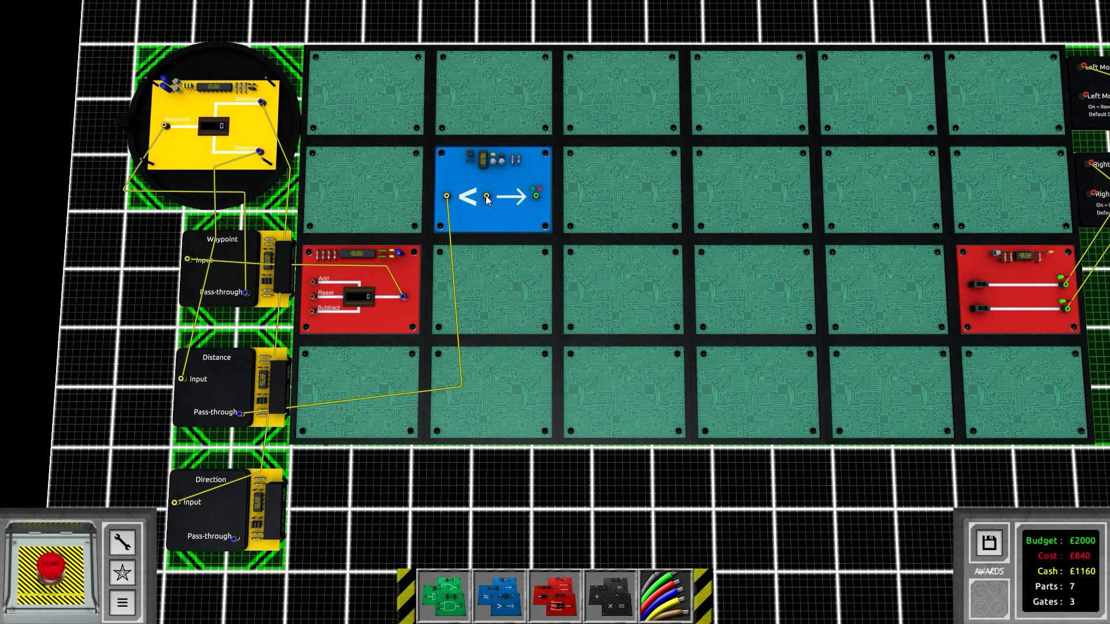
click(553, 596)
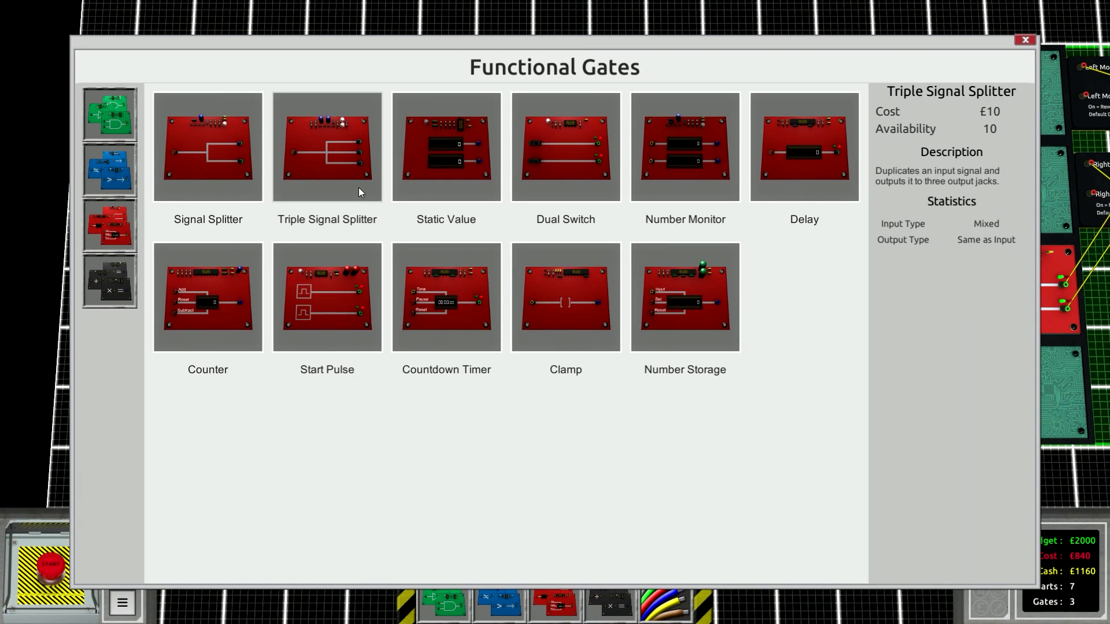
click(445, 147)
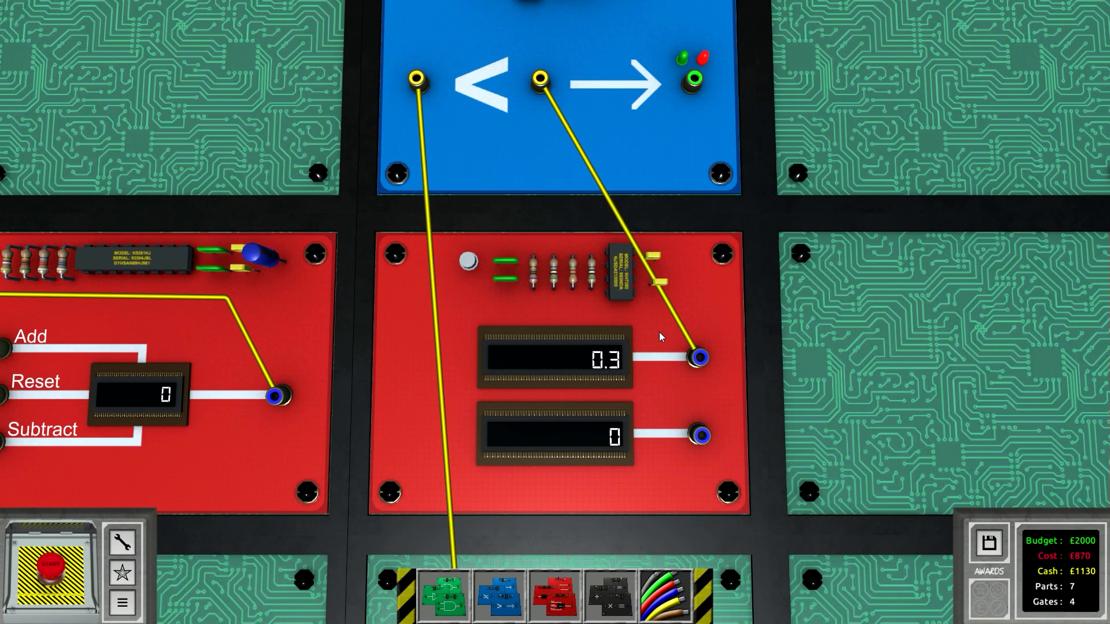
scroll(down, 3)
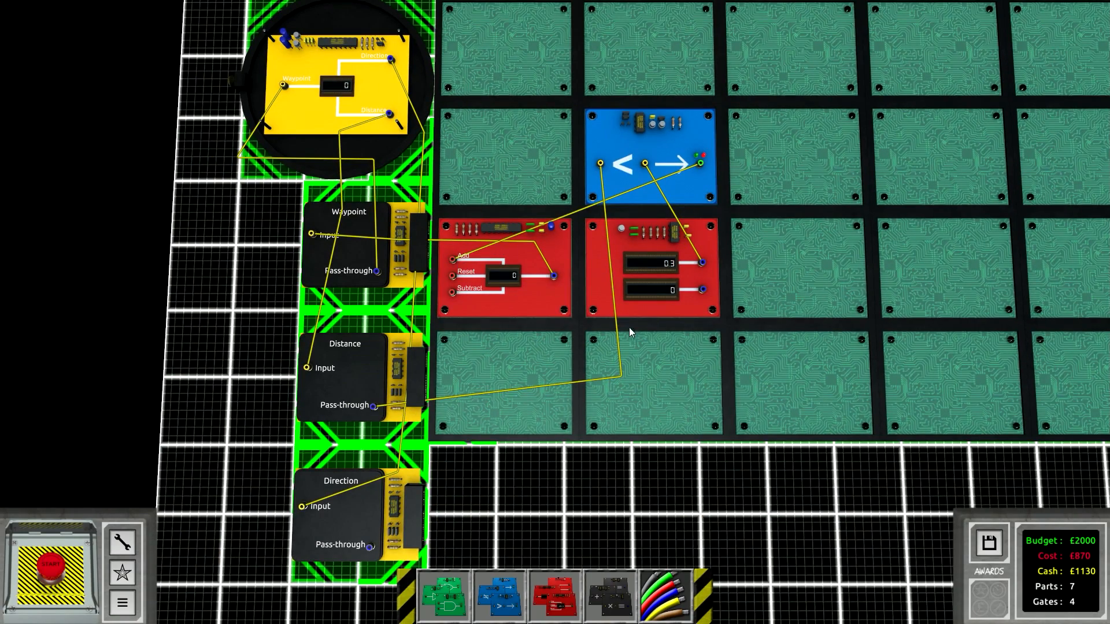
Add a Signal Splitter feeding Less Than and Greater Than gates against -3 and 3.
click(443, 596)
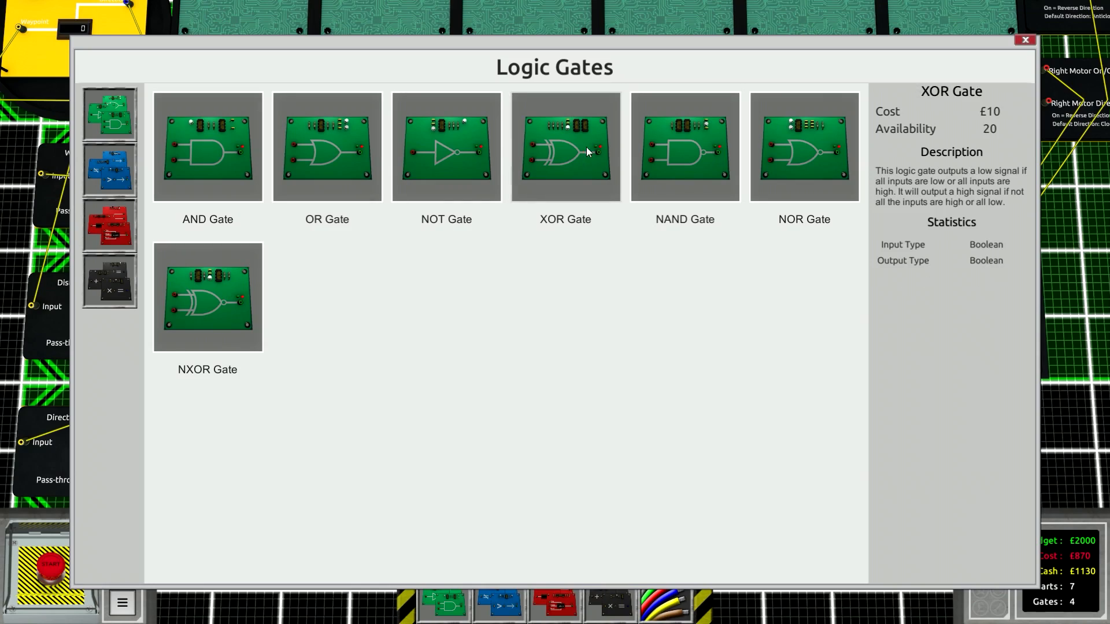
click(1023, 40)
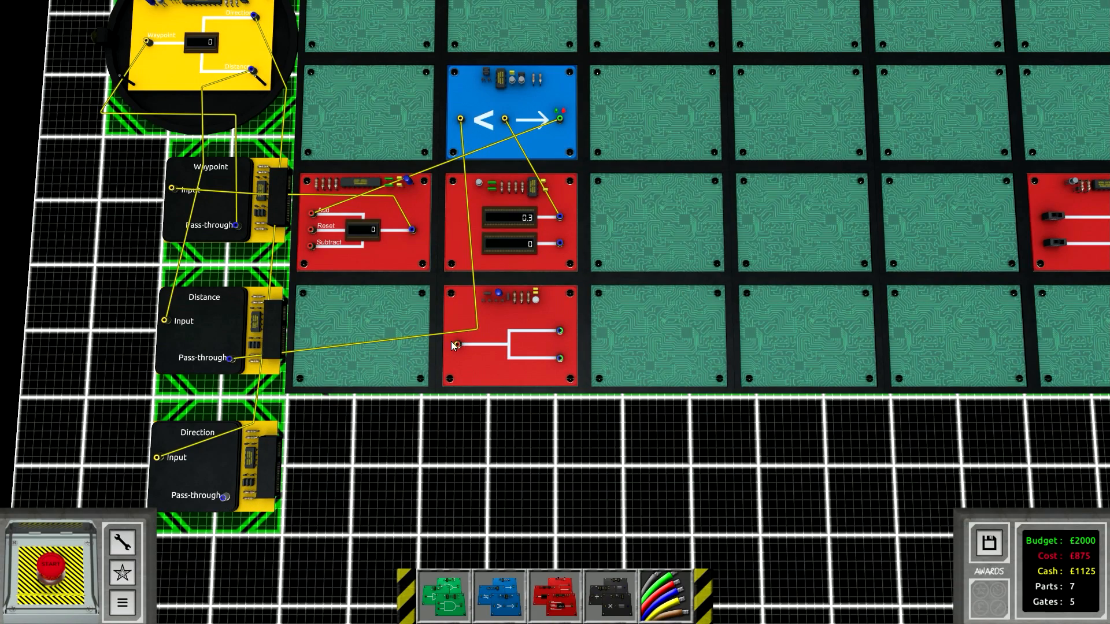
click(500, 598)
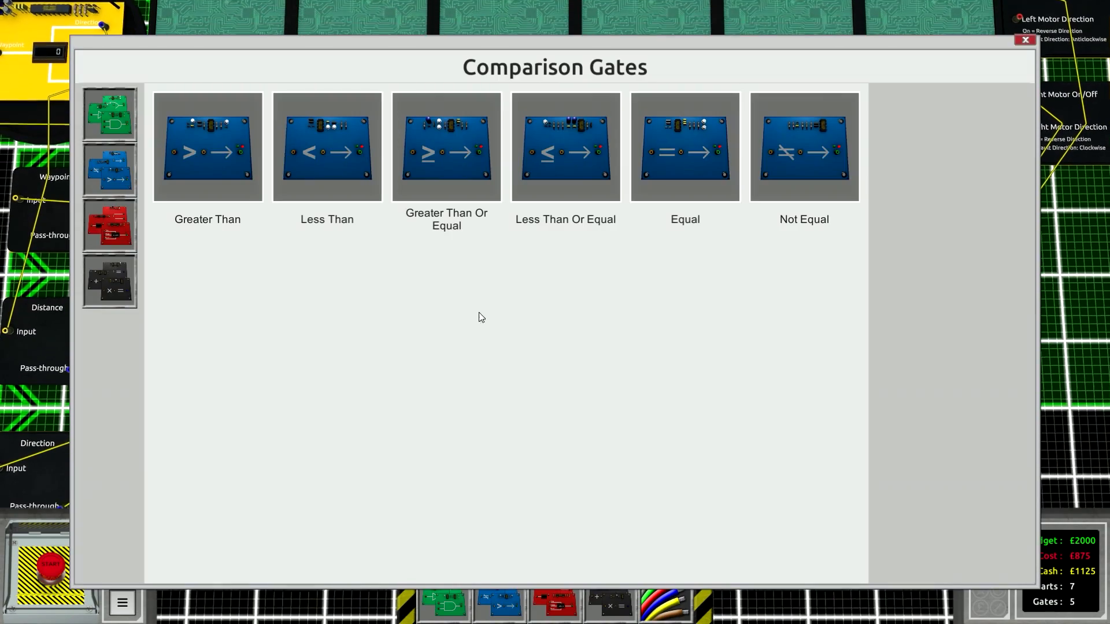
click(207, 147)
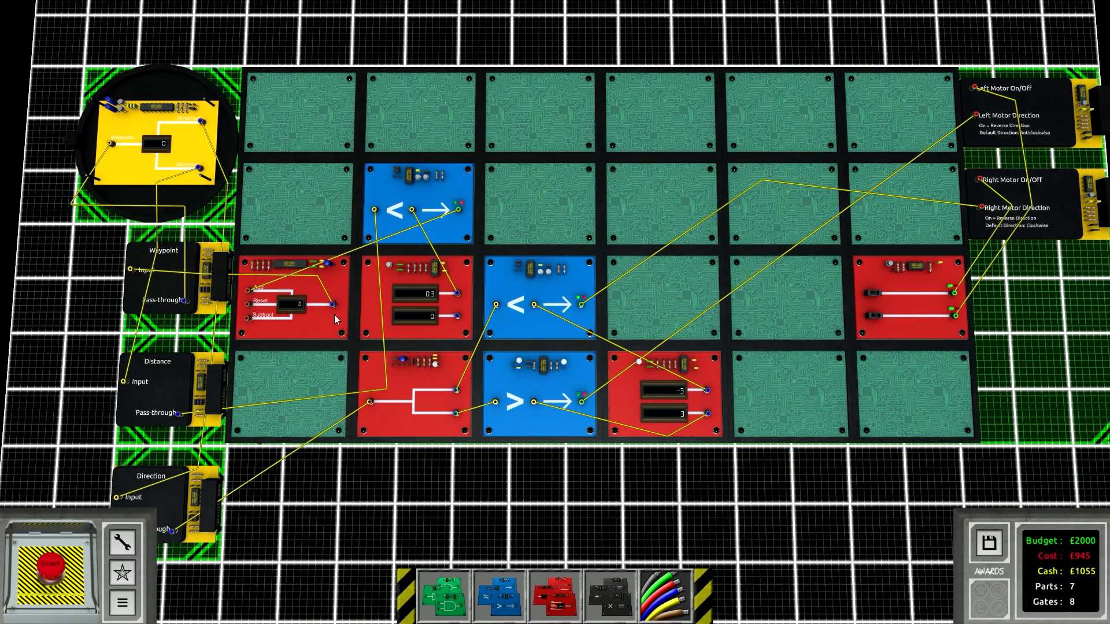
click(50, 567)
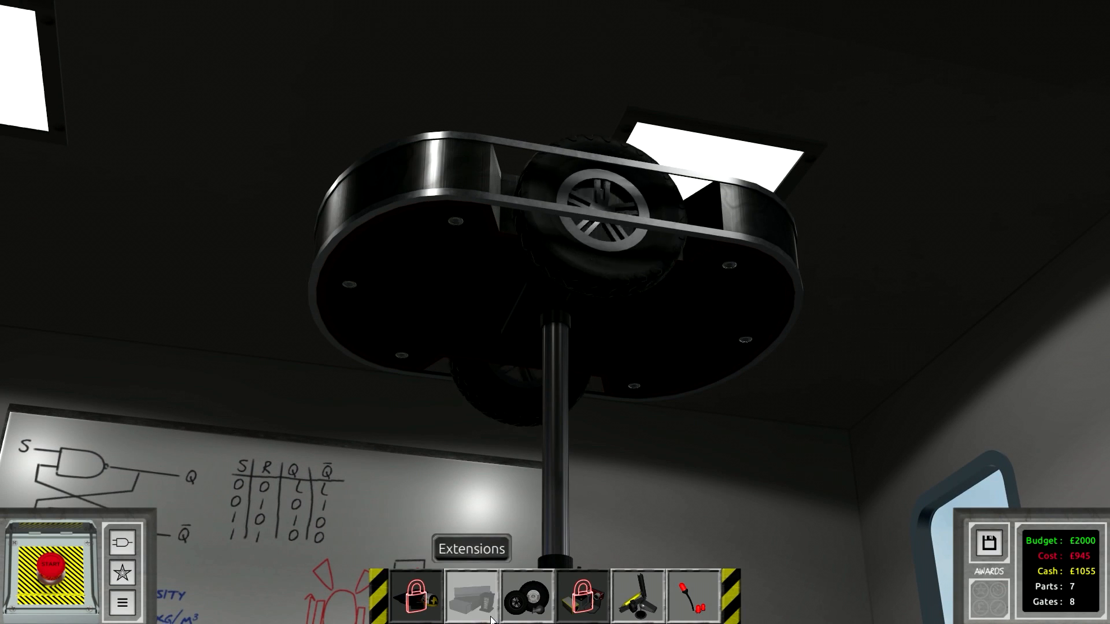
Attach a Caster Wheel from the Wheels category under the chassis, then return to the circuit board.
click(526, 596)
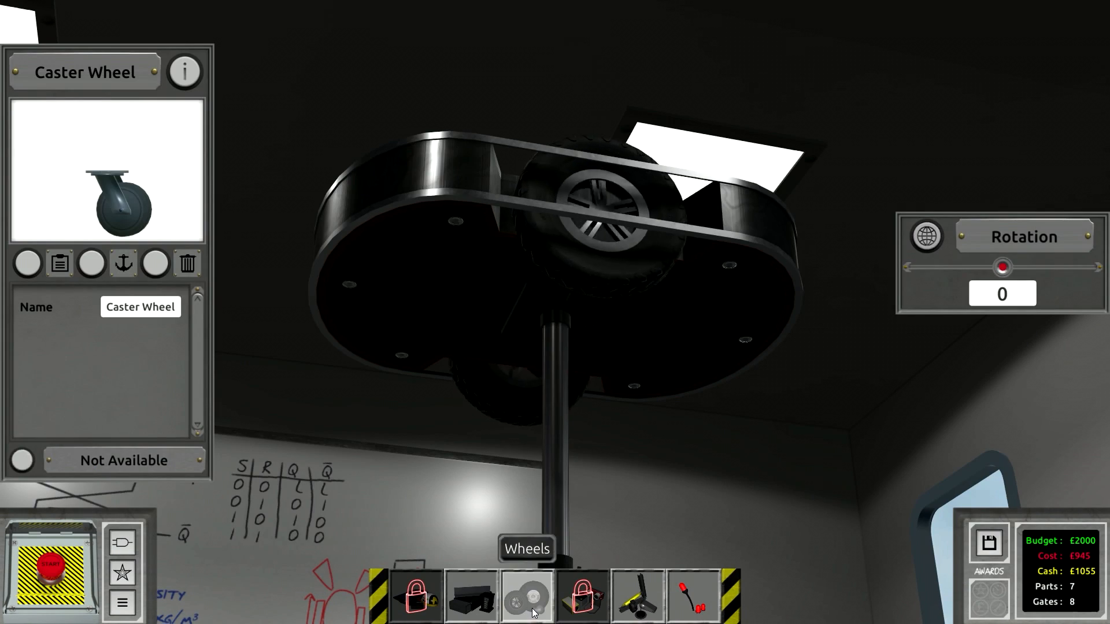
click(527, 597)
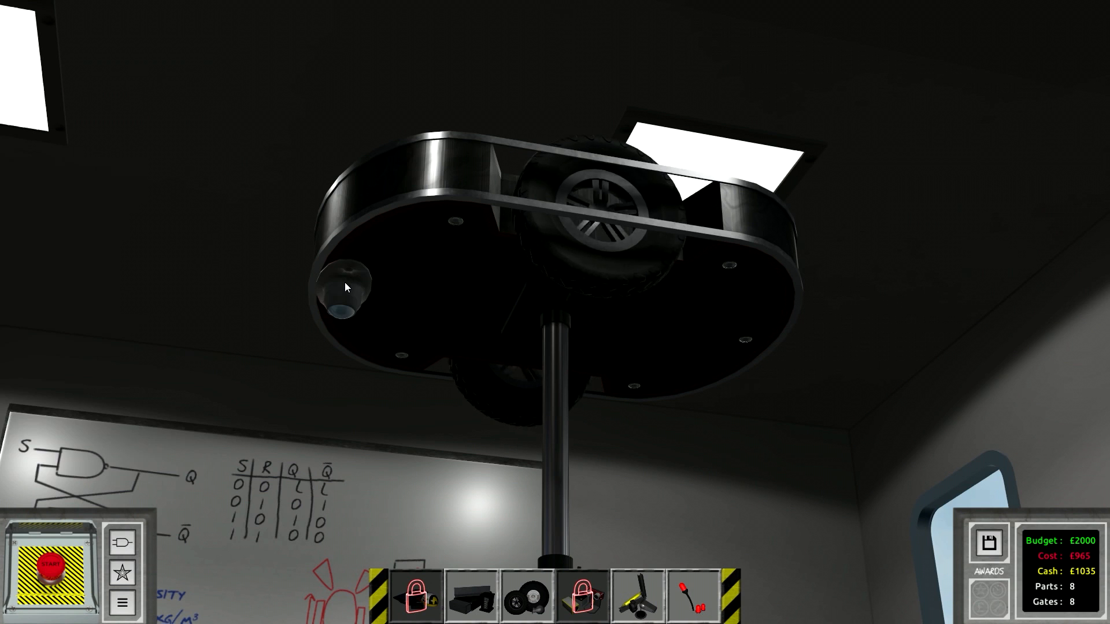
click(347, 290)
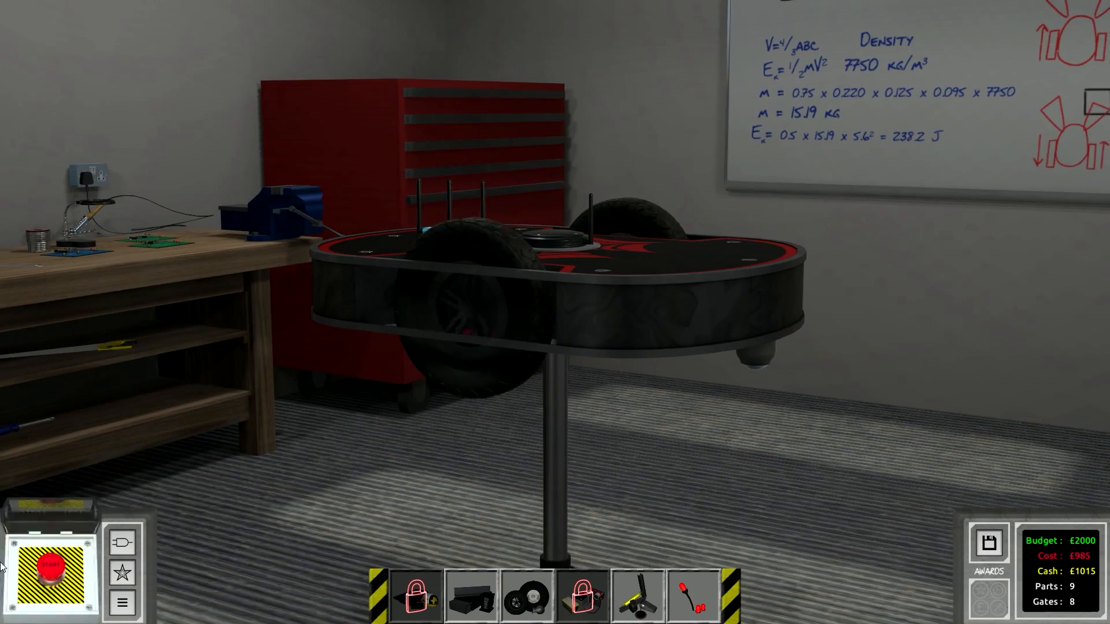
click(49, 570)
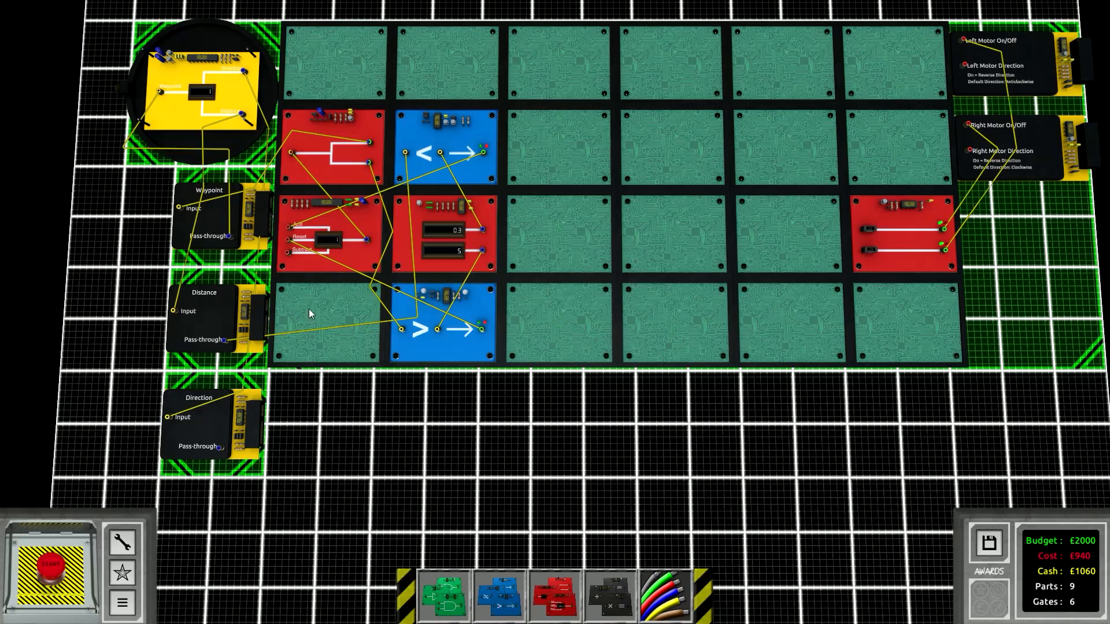
Rebuild the circuit with Static Values 0.3 and 5, a Greater Than gate and a new Less Than gate.
click(49, 563)
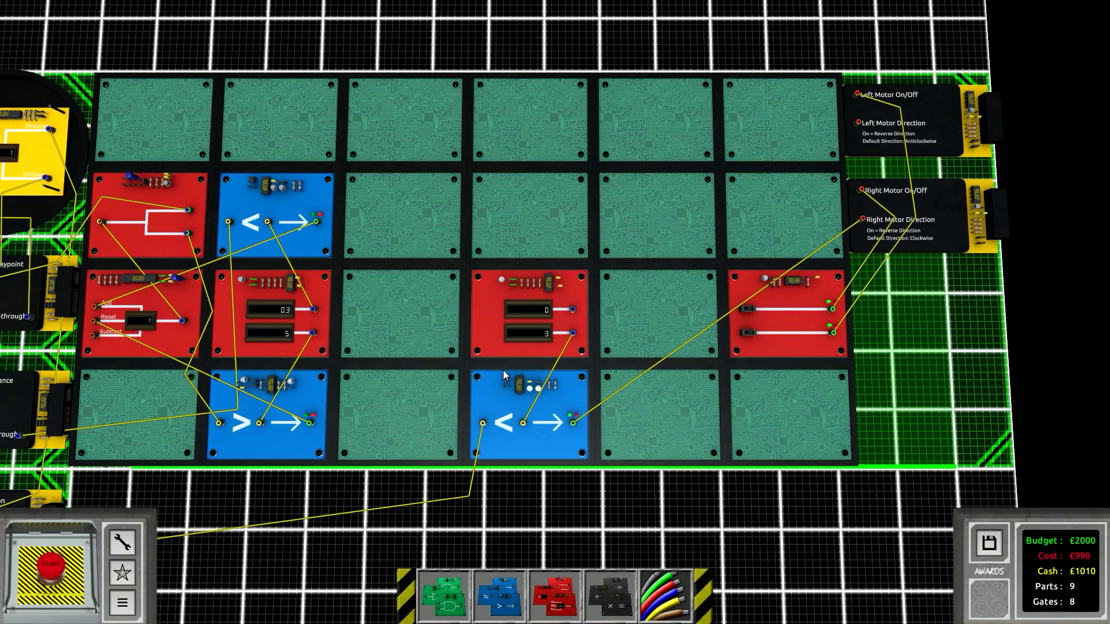
Remove an unneeded gate and request deletion of a Less Than gate.
click(47, 578)
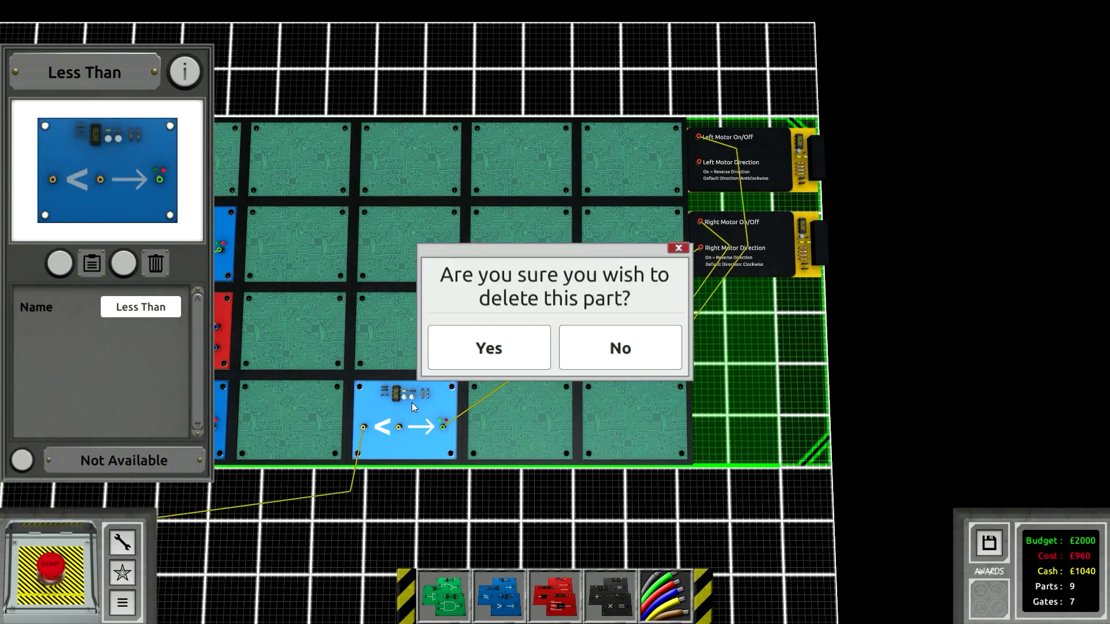
Confirm deleting the Less Than gate, then place a functional gate and a comparison gate from the catalogue.
click(488, 348)
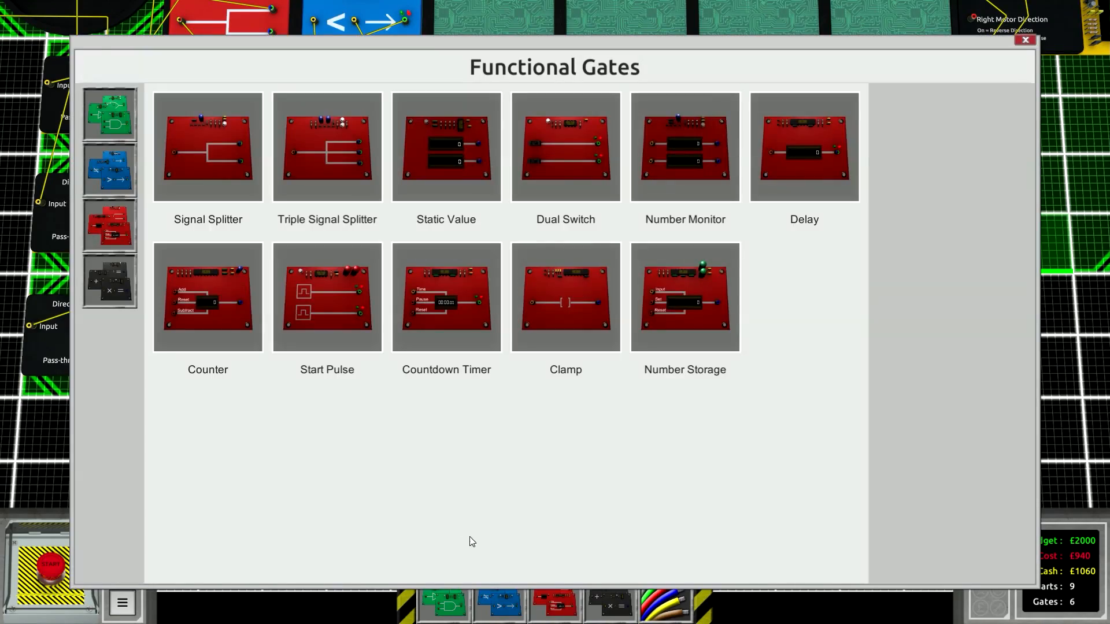
click(207, 147)
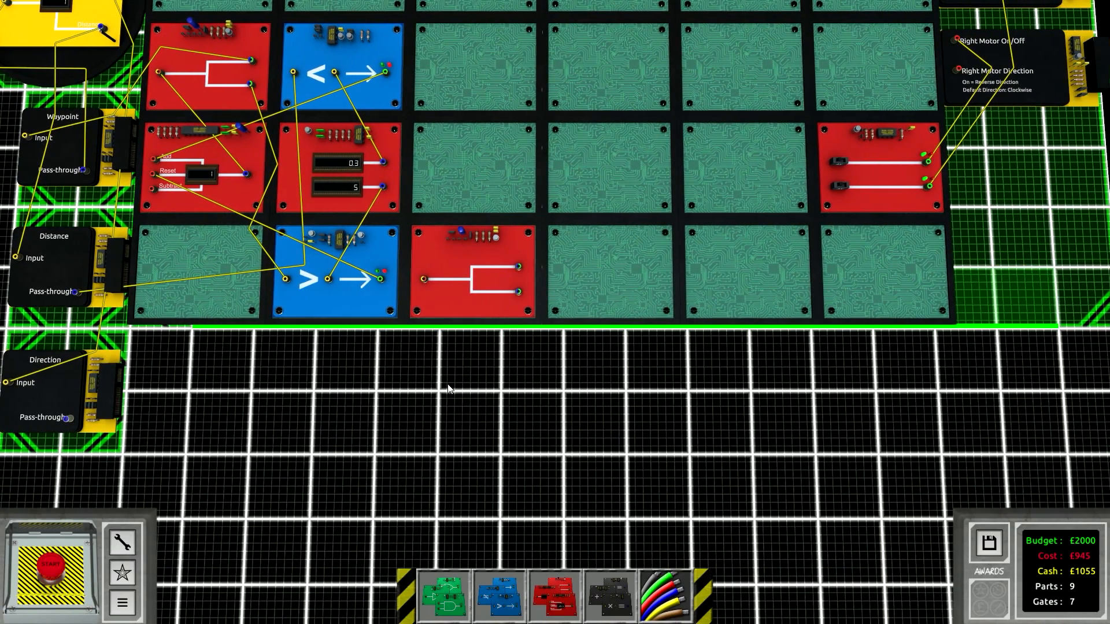
click(499, 596)
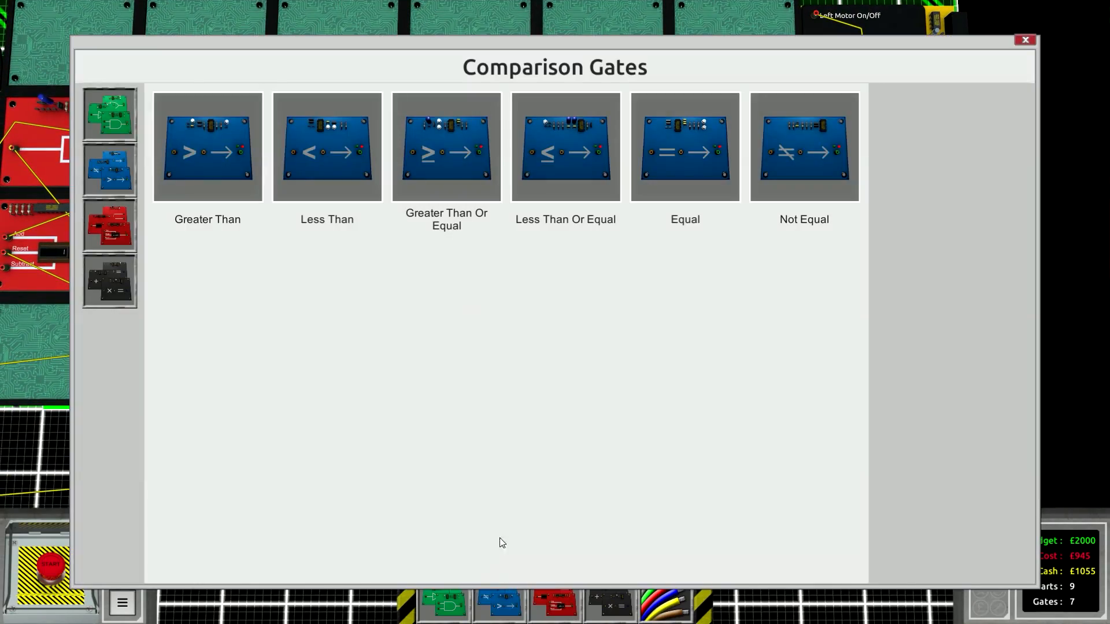
click(326, 147)
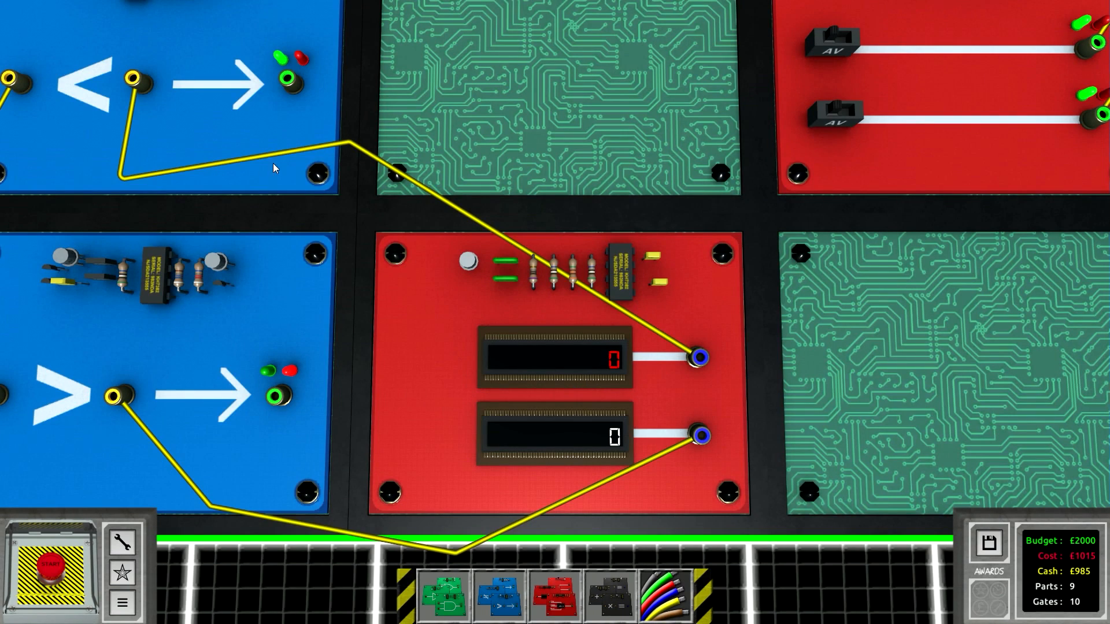
mouse_move(317, 176)
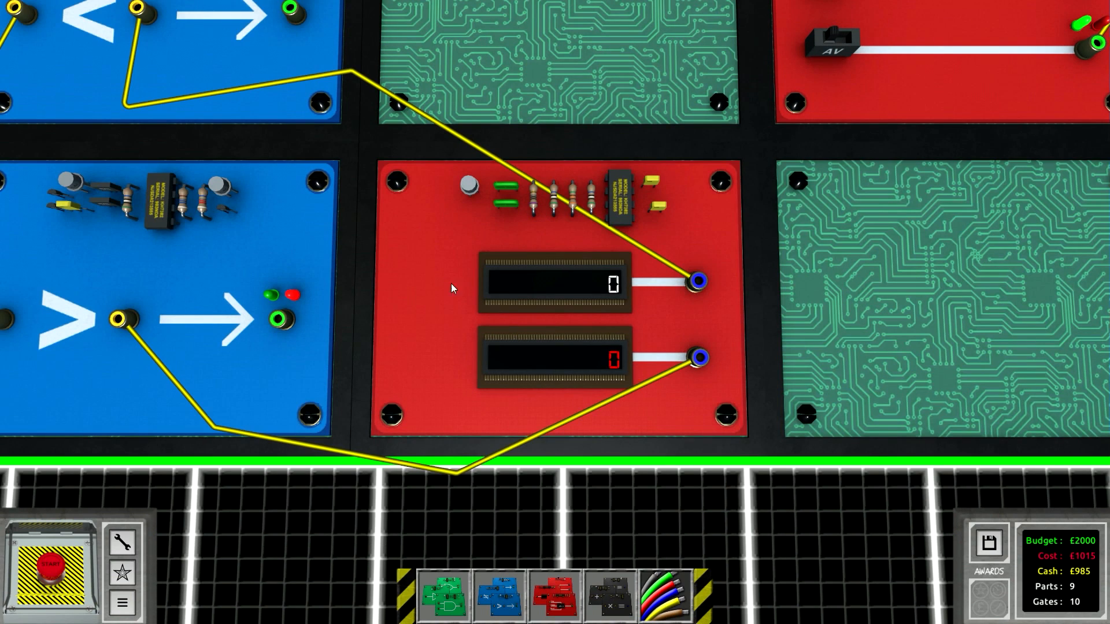
mouse_move(544, 359)
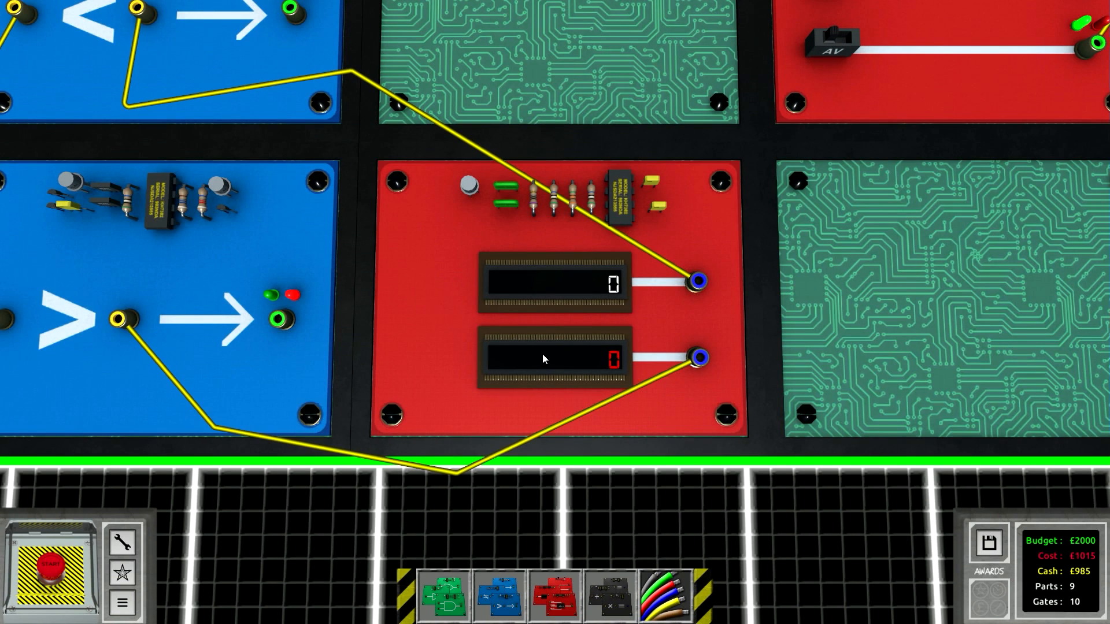
mouse_move(553, 351)
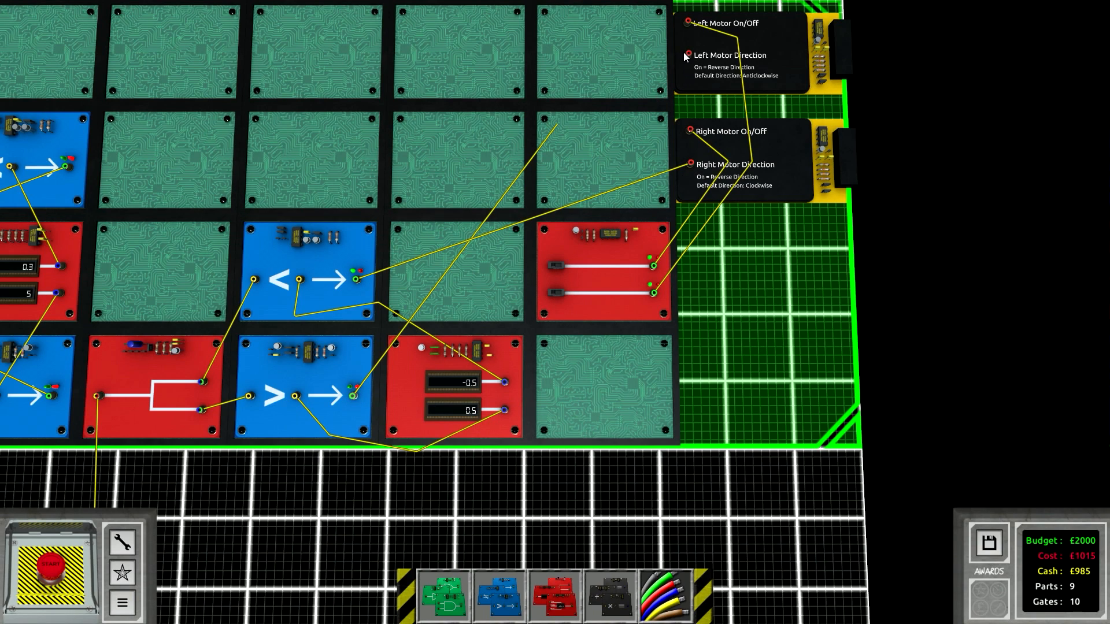
Route the comparison gate wires to the Left/Right Motor Direction inputs and run the level.
click(53, 570)
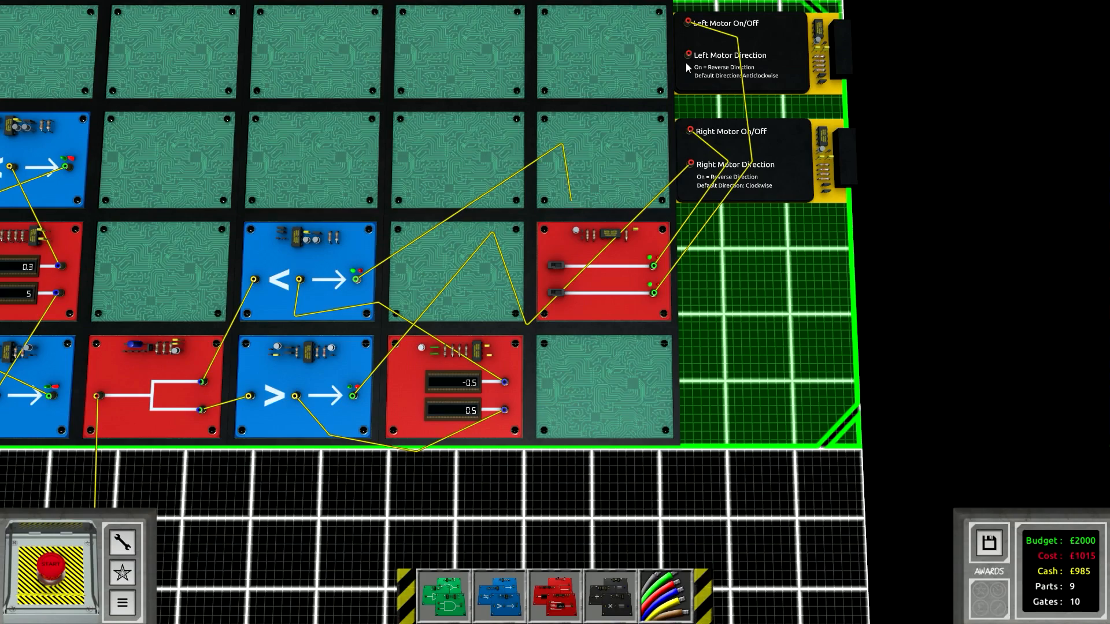
click(53, 567)
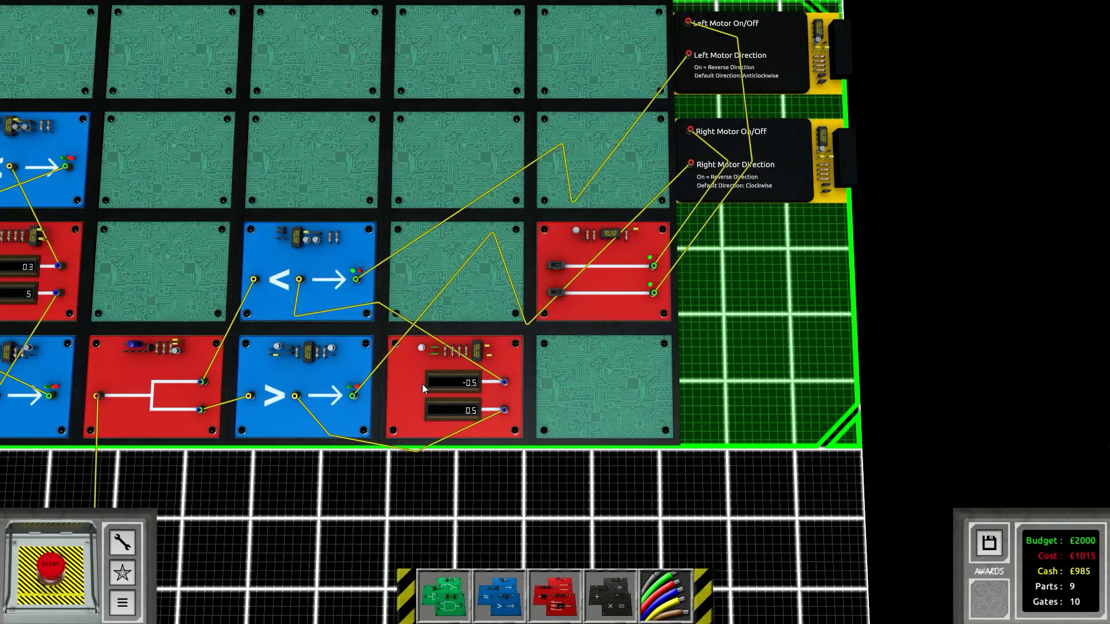
scroll(up, 3)
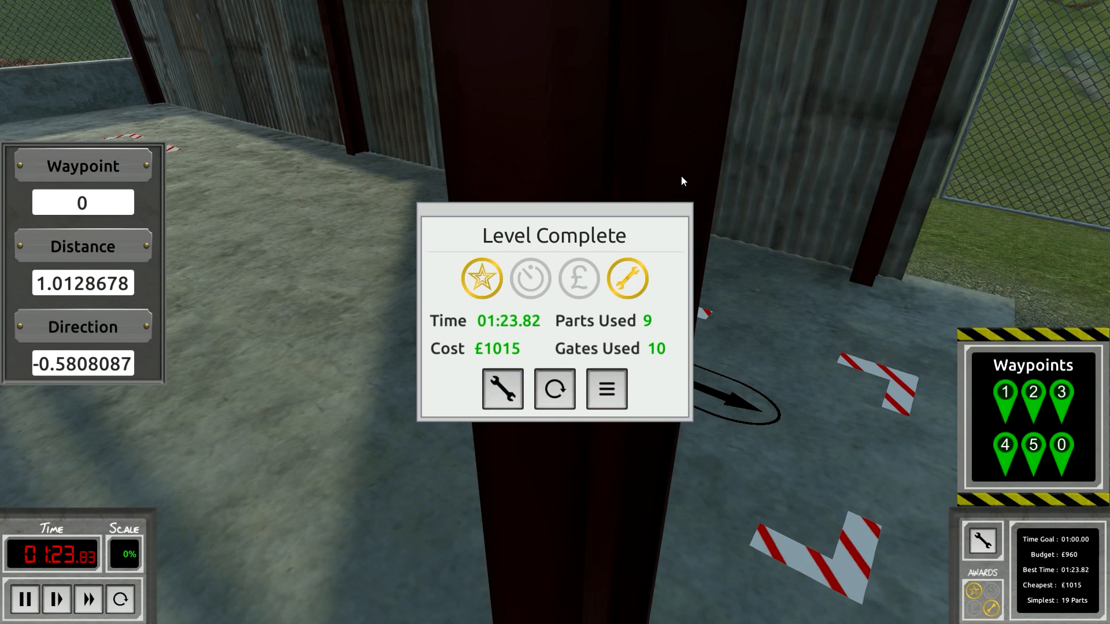
mouse_move(613, 323)
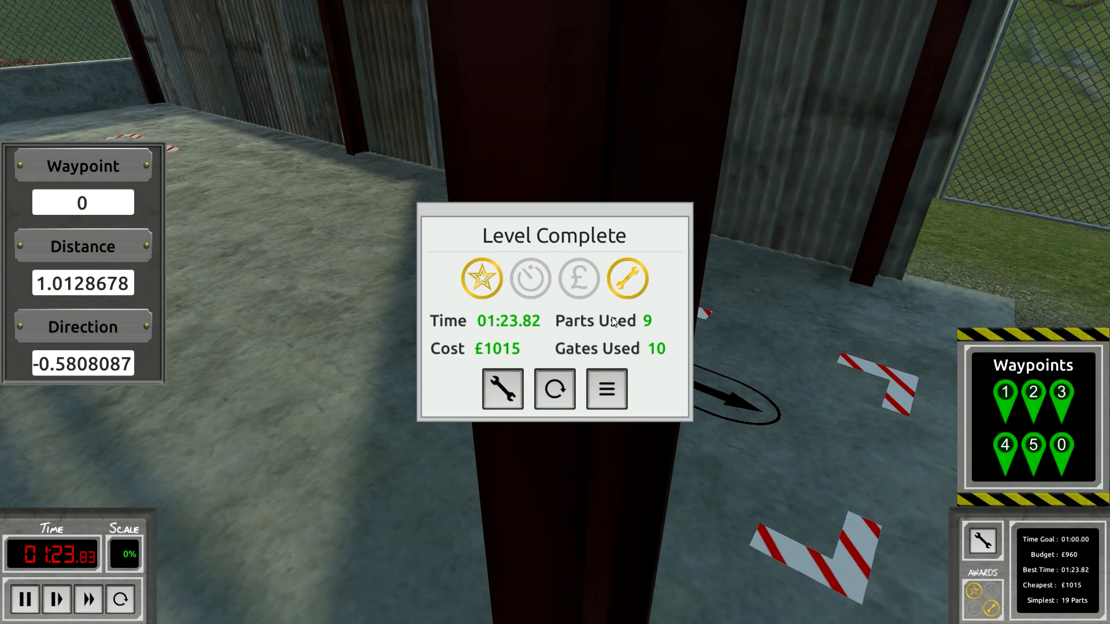
Leave the Level Complete results for the map and reopen the GPS Navigation circuit build.
click(604, 388)
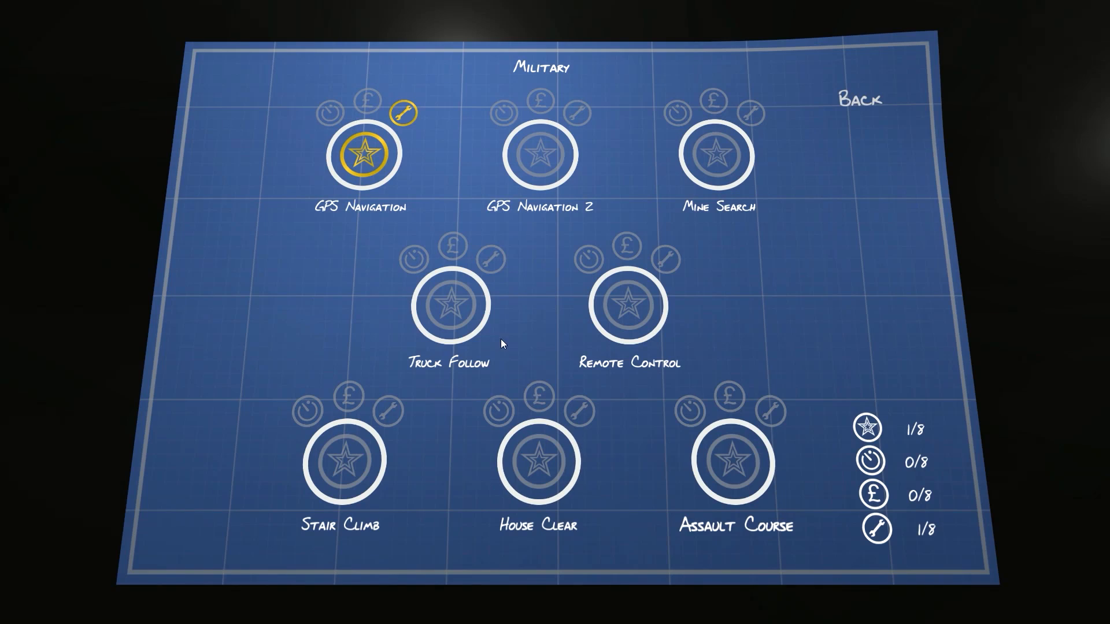
click(363, 153)
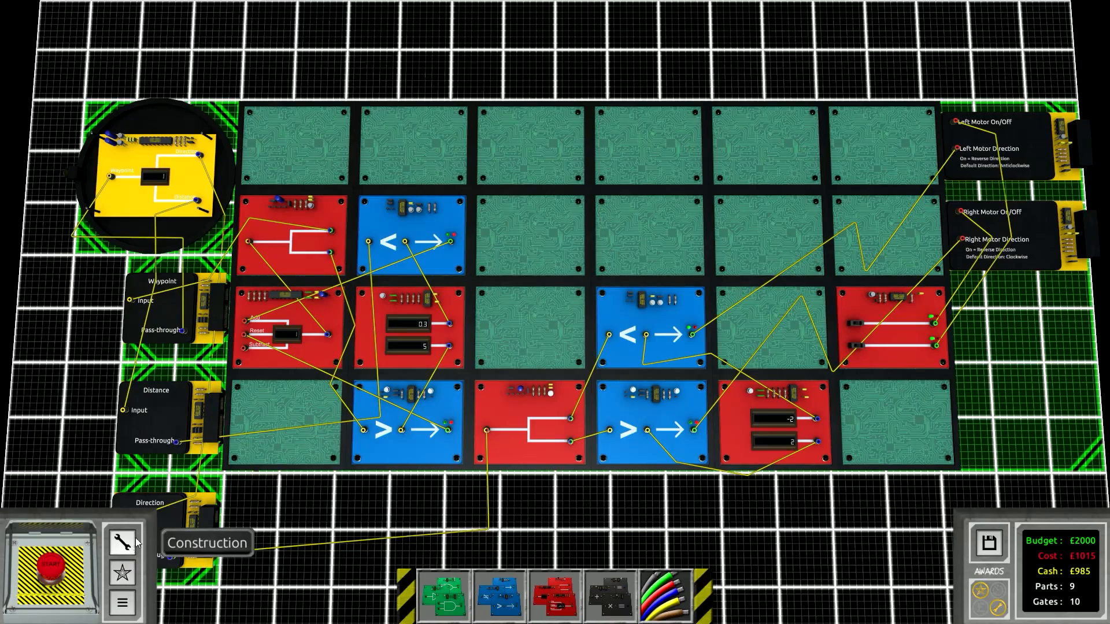
mouse_move(563, 429)
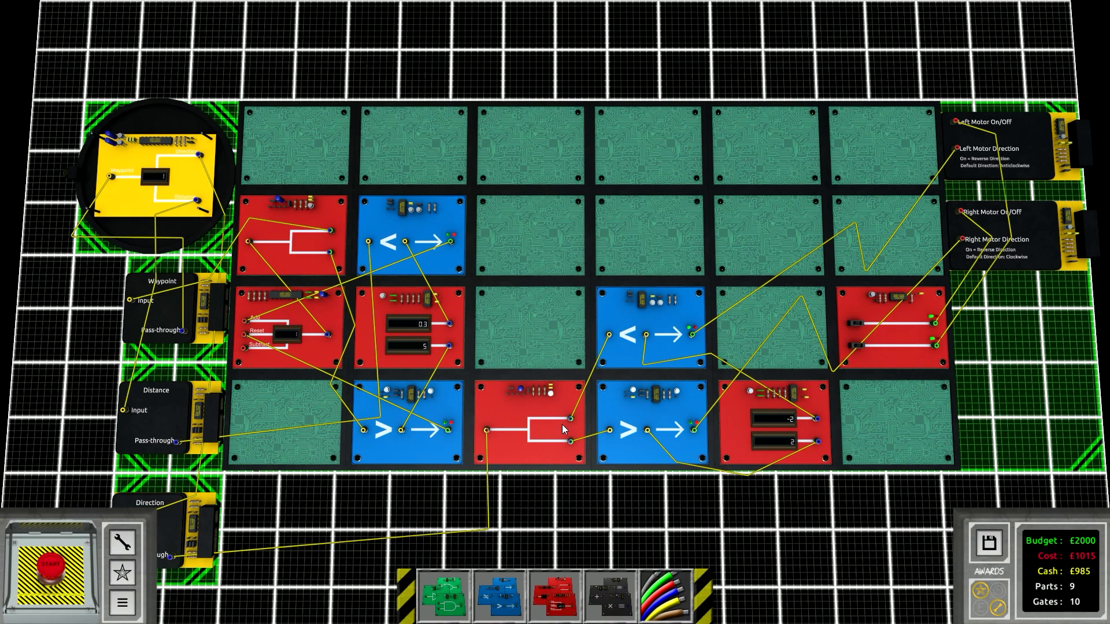
mouse_move(213, 556)
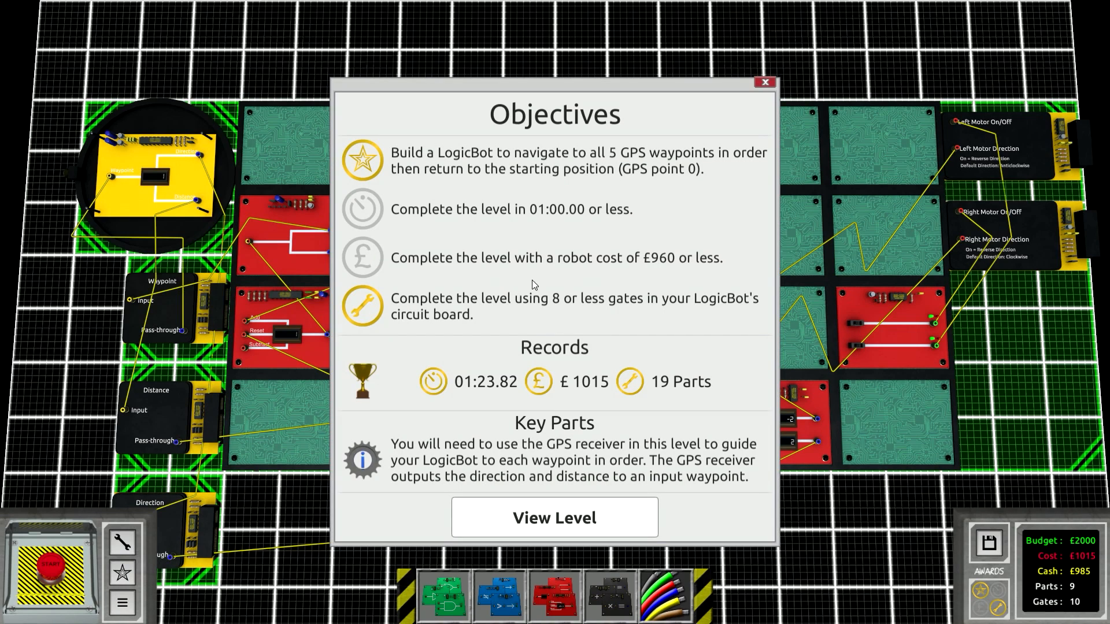
mouse_move(649, 315)
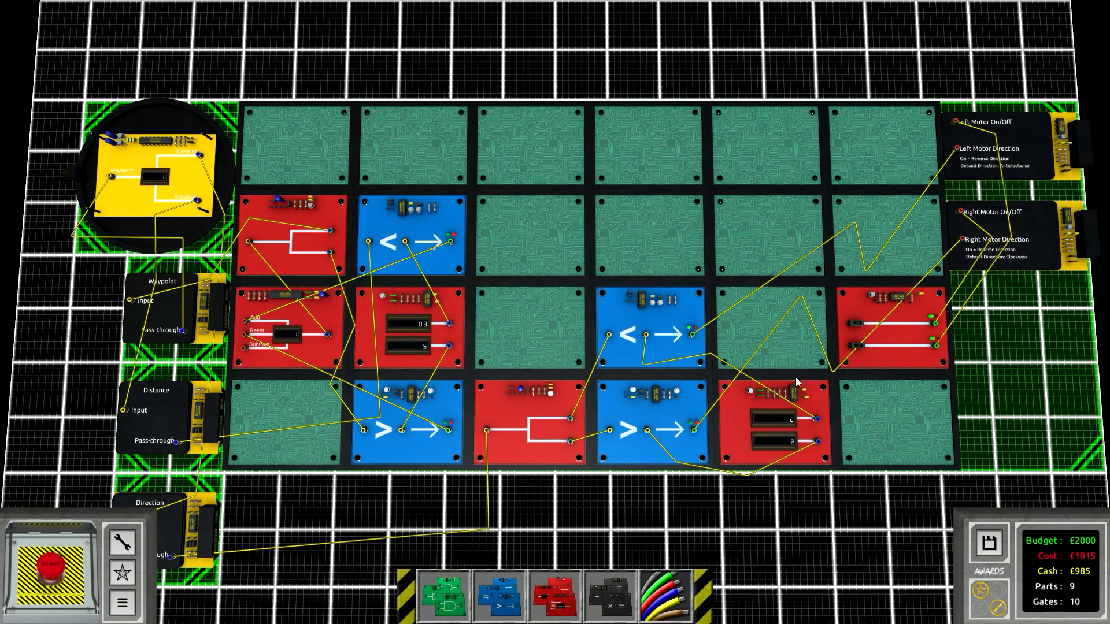
mouse_move(553, 597)
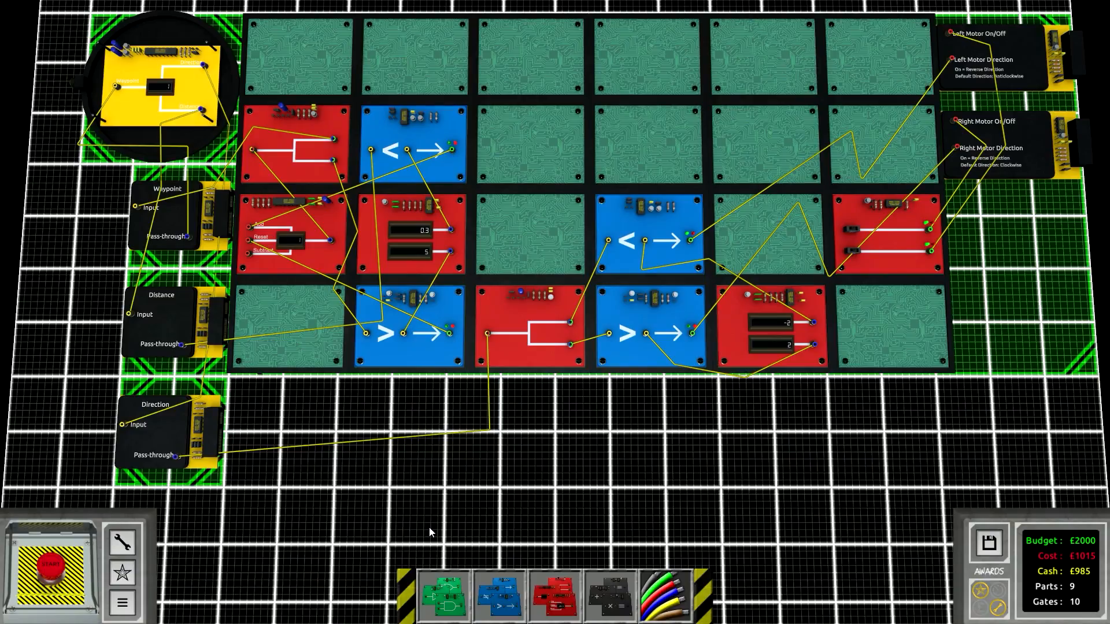
click(52, 542)
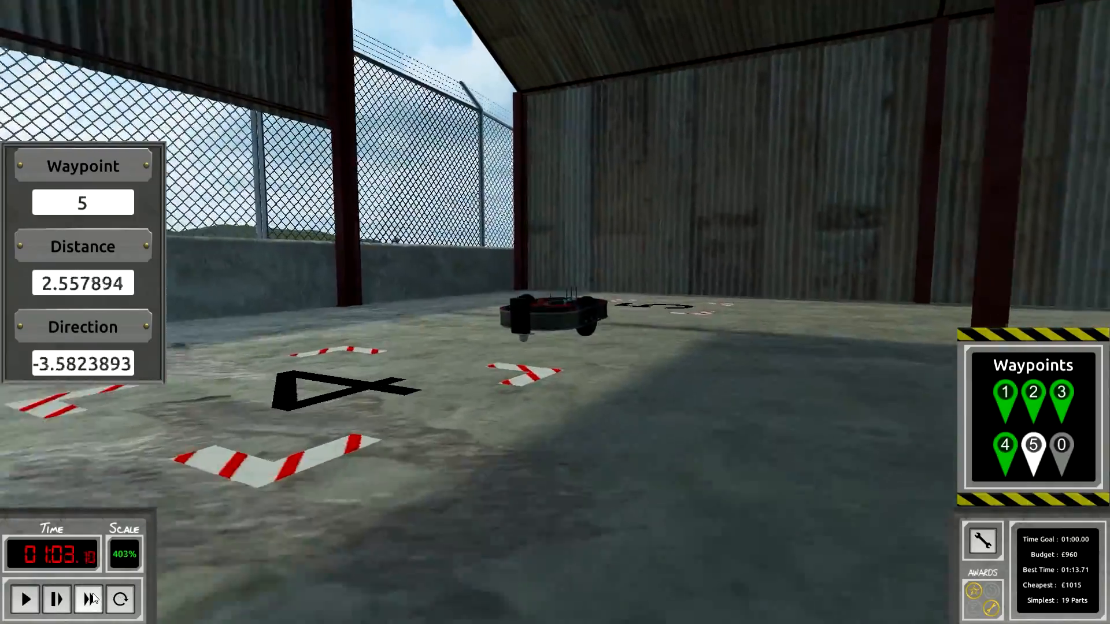
Rerun GPS Navigation to a 01:12.70 best time and return to the Military level map.
click(120, 599)
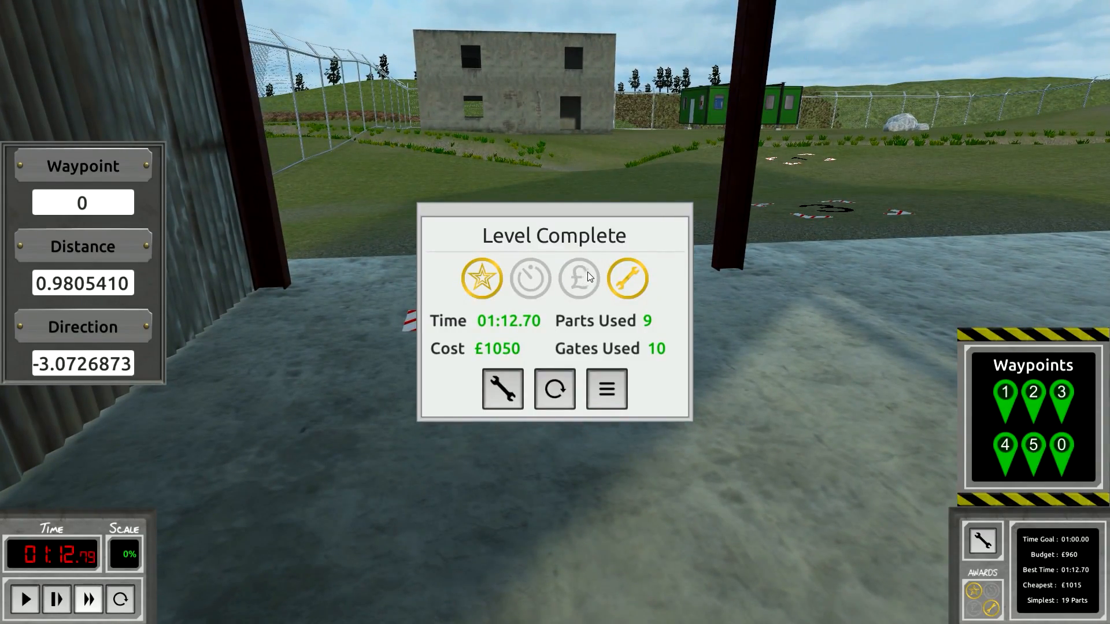
click(604, 389)
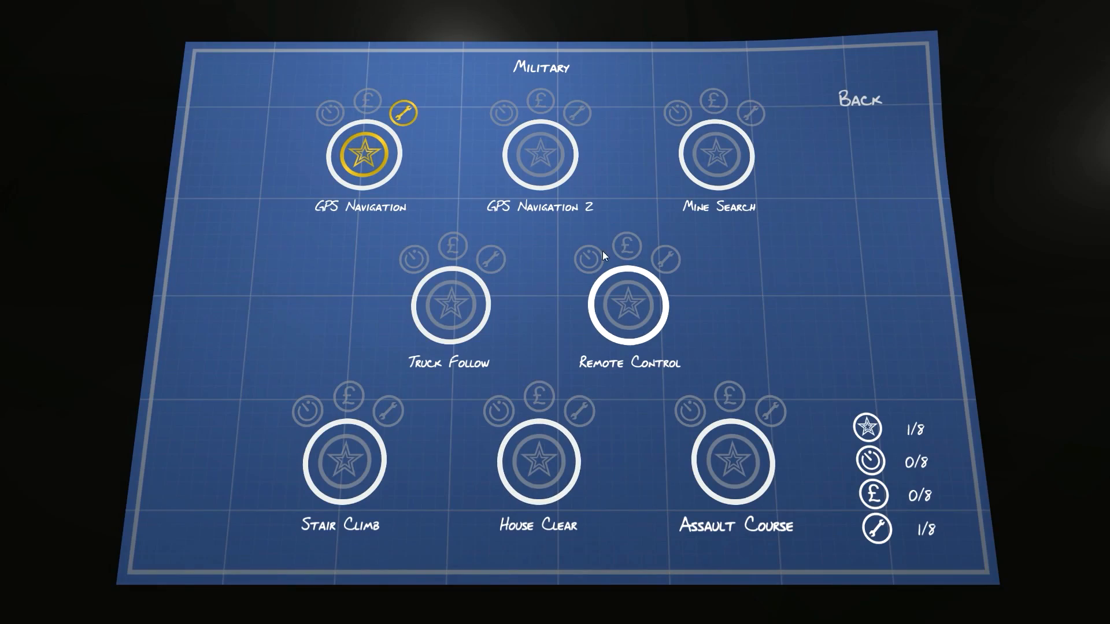
mouse_move(566, 150)
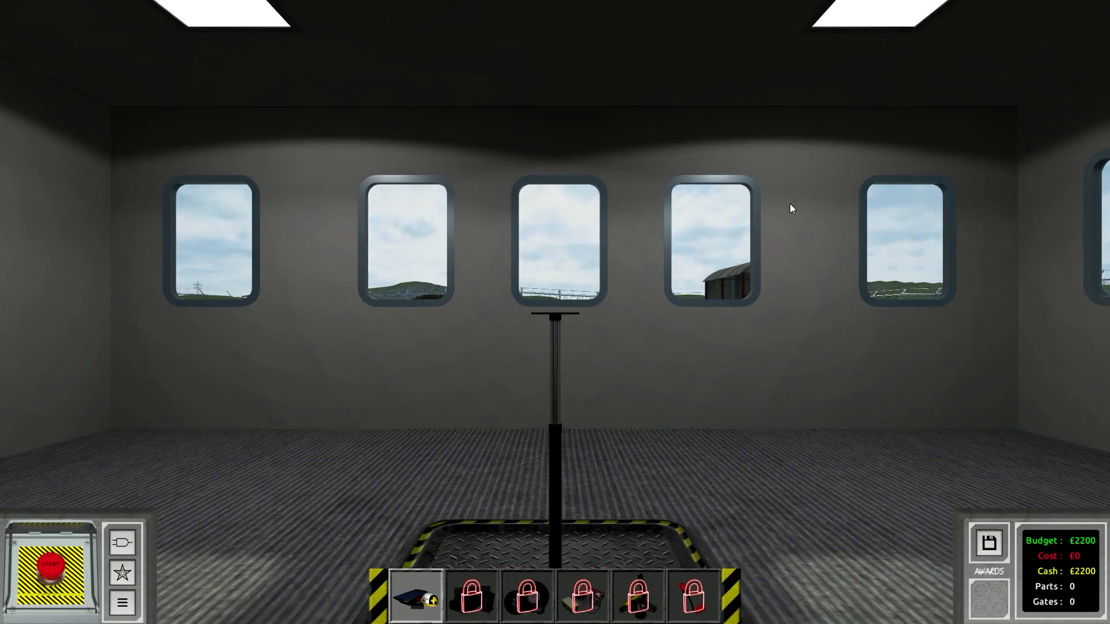
mouse_move(149, 573)
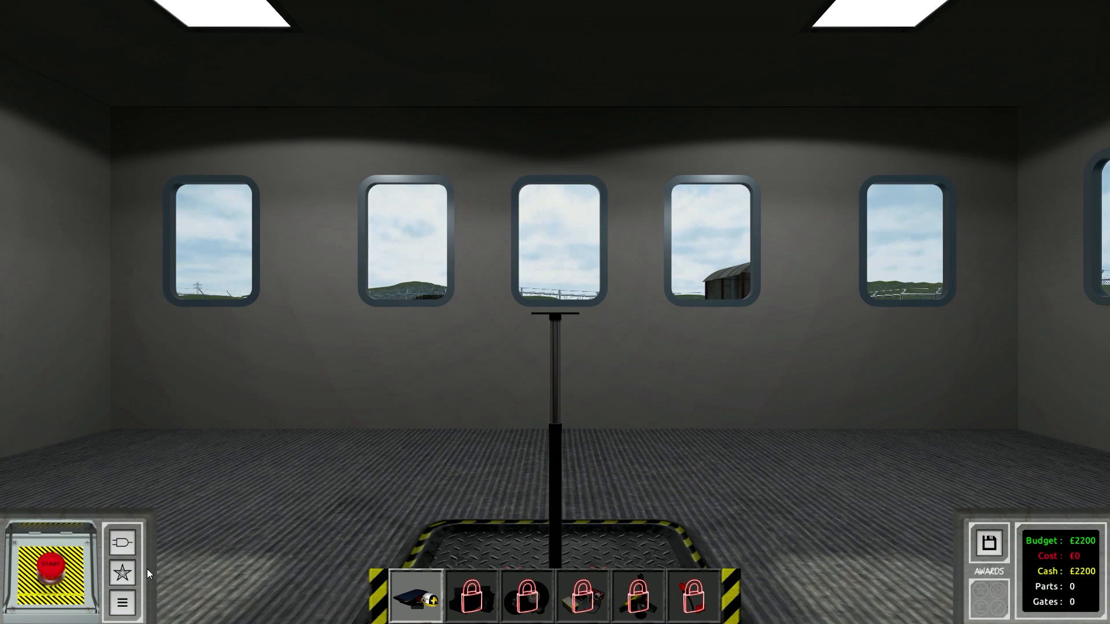
Read GPS Navigation 2's objectives and view its outdoor course.
click(121, 573)
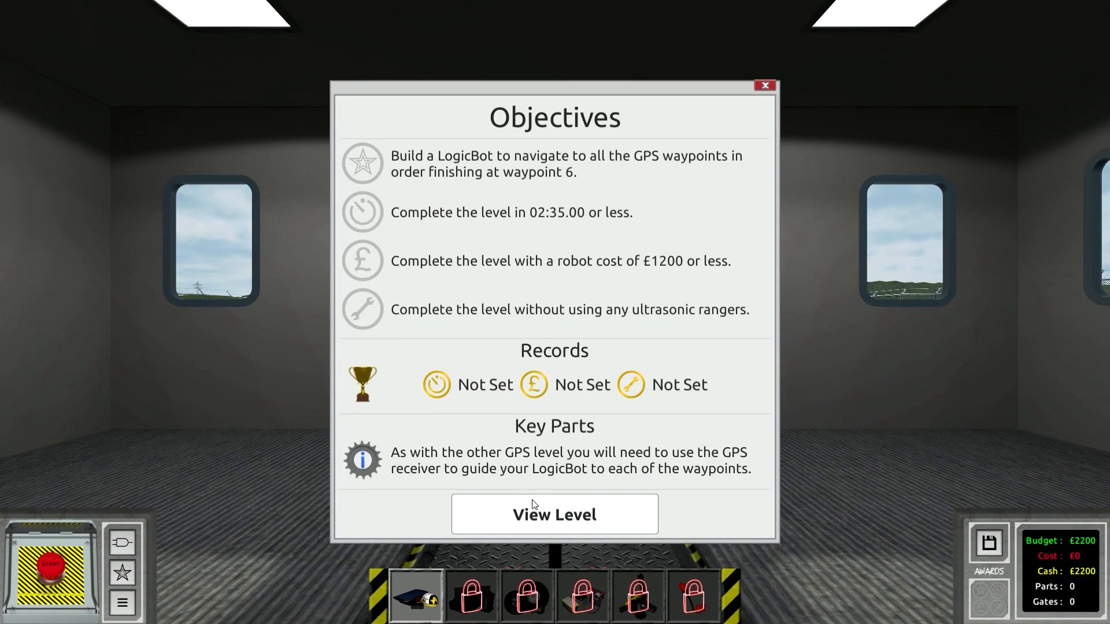
click(554, 513)
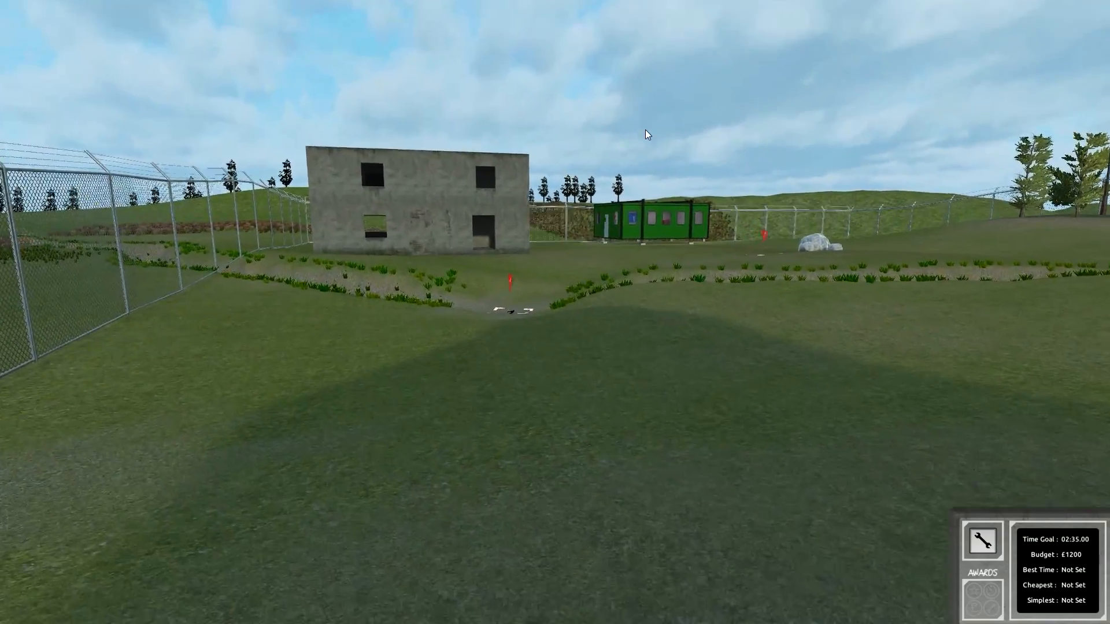